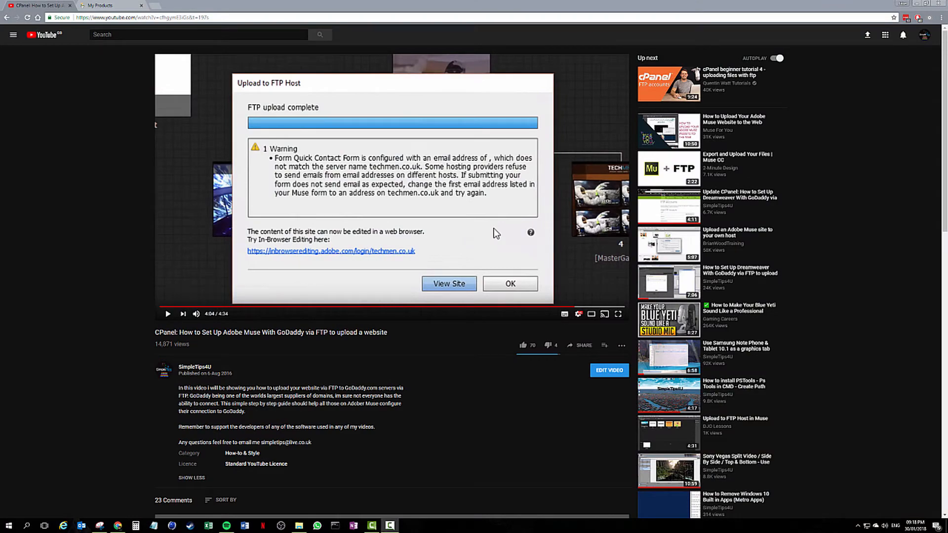
- Highlight the commenter's folder error message in the video comments
scroll("down", 3)
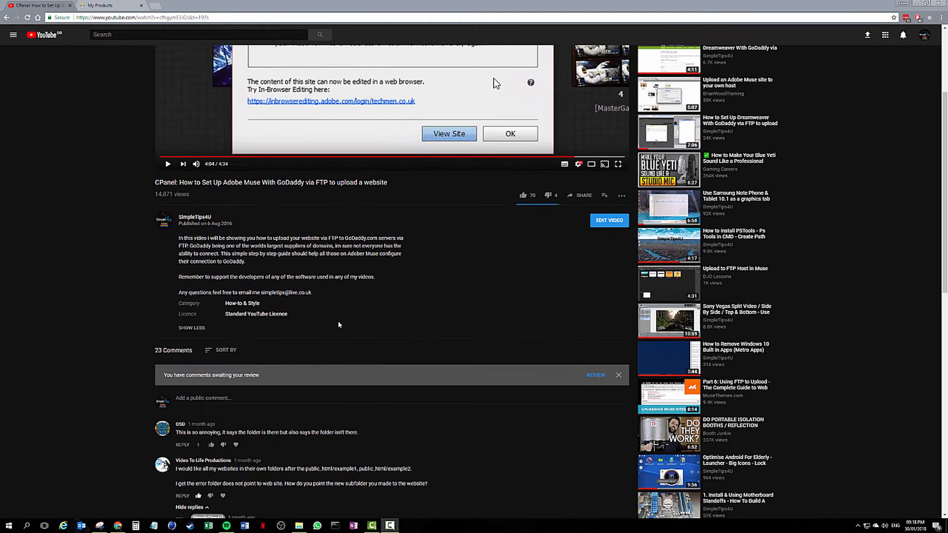
scroll("down", 3)
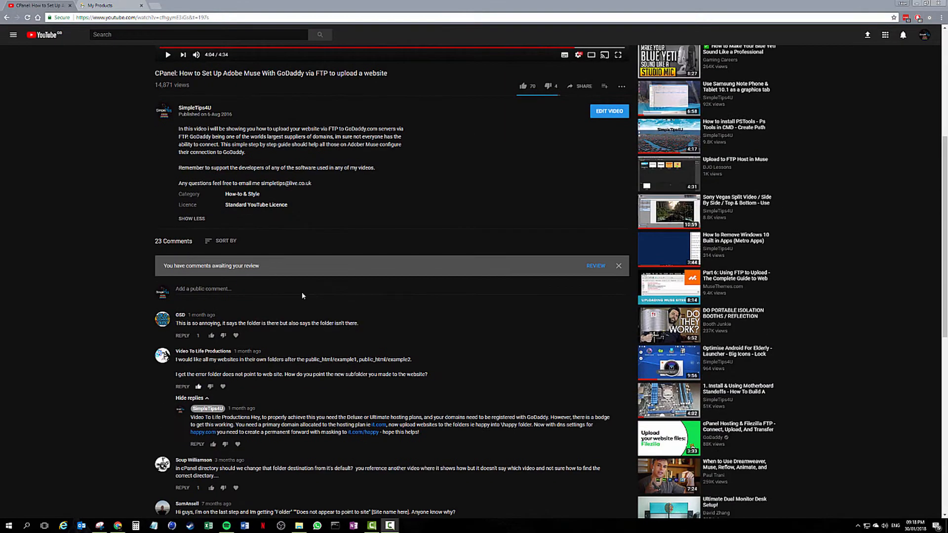
scroll("down", 3)
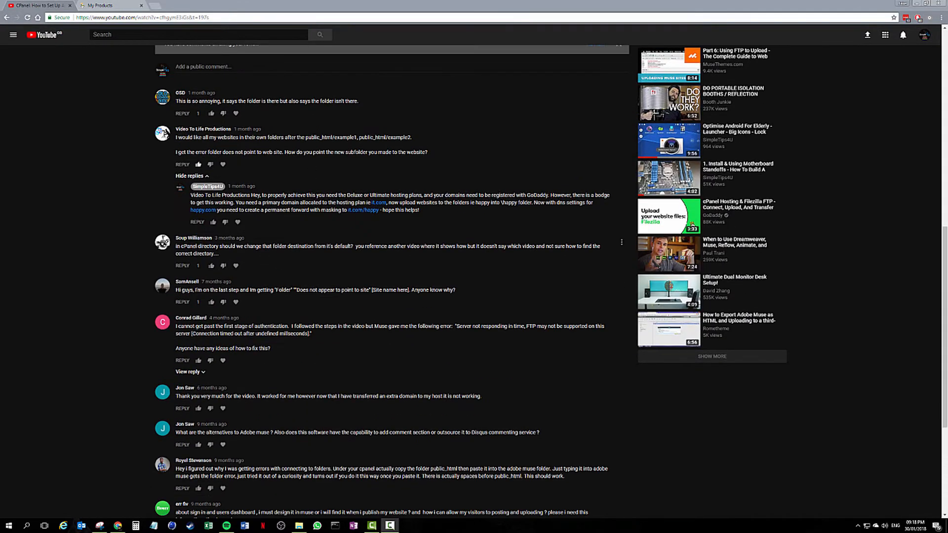
left_click_drag(175, 289, 456, 289)
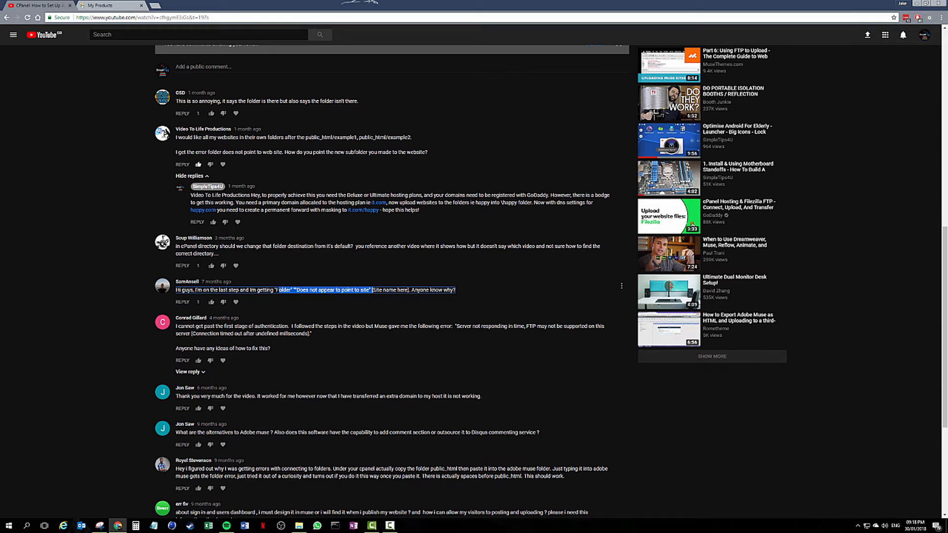
mouse_move(421, 267)
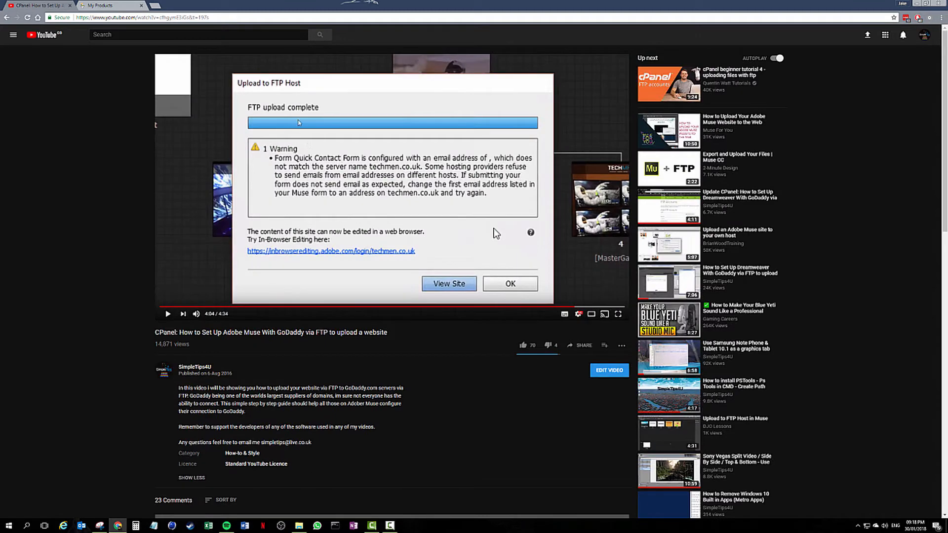
- Open the hosting options for paulsbarbers.co.uk on the GoDaddy My Products page
left_click(109, 6)
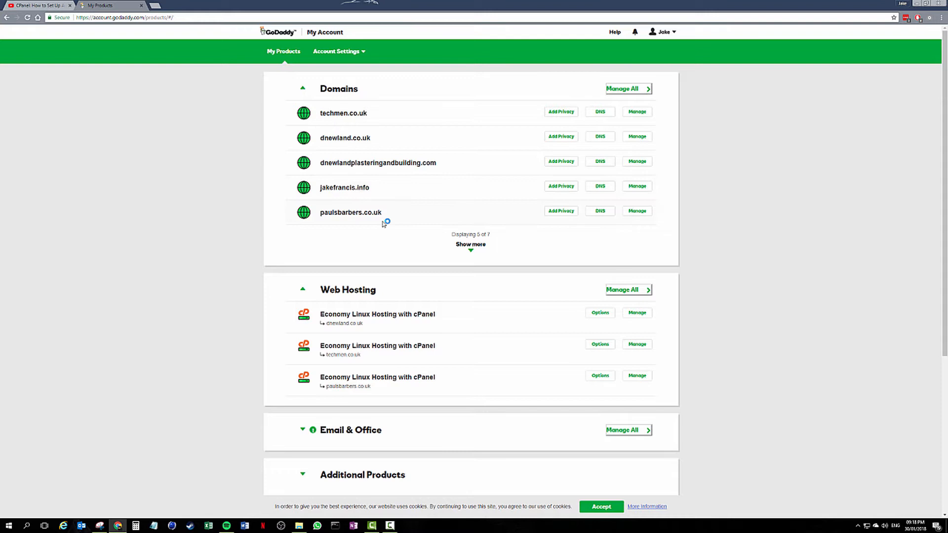
scroll("down", 3)
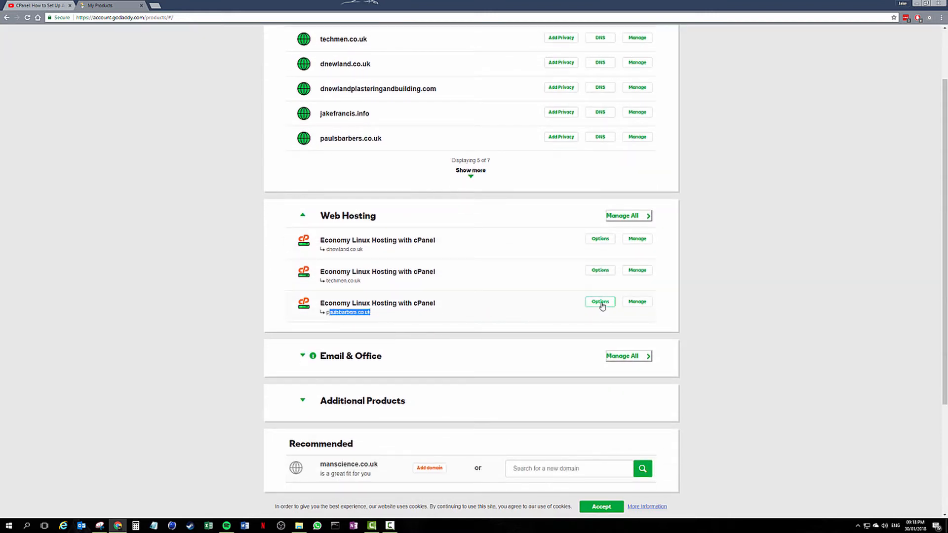
left_click(599, 302)
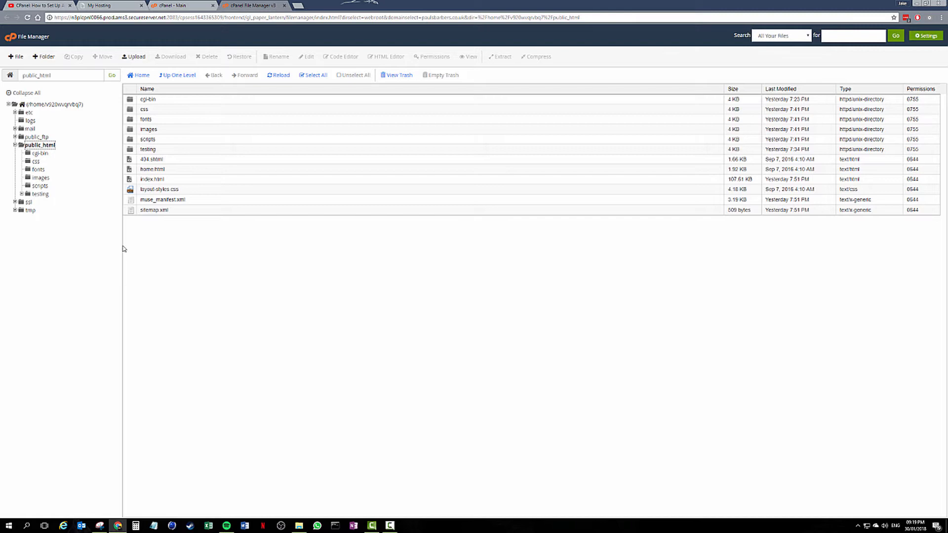
mouse_move(130, 260)
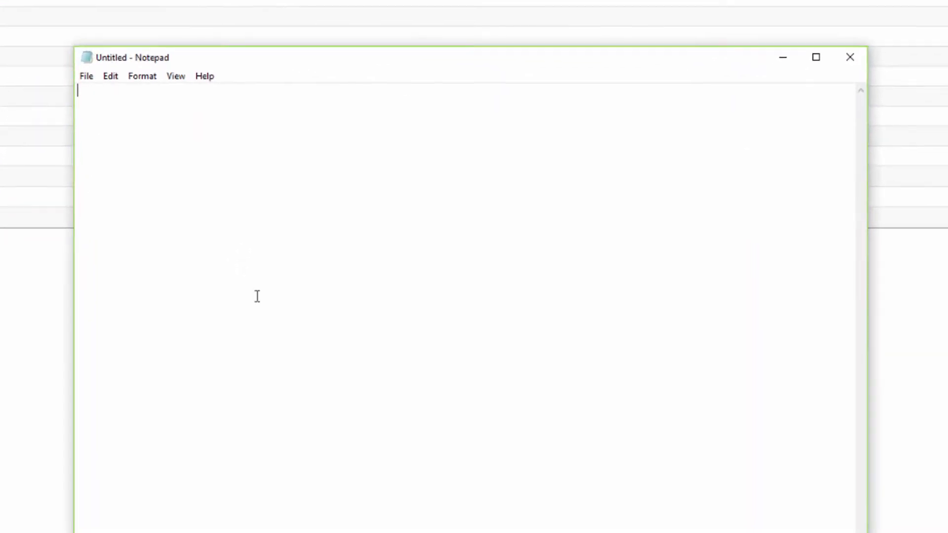
- Write the note line 'public_html = google.co.uk'
type("public")
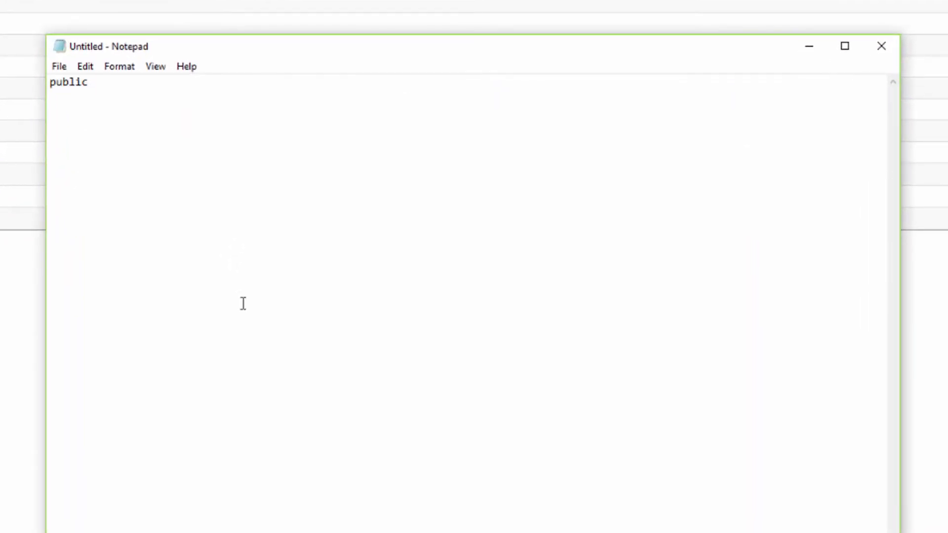
type("_html")
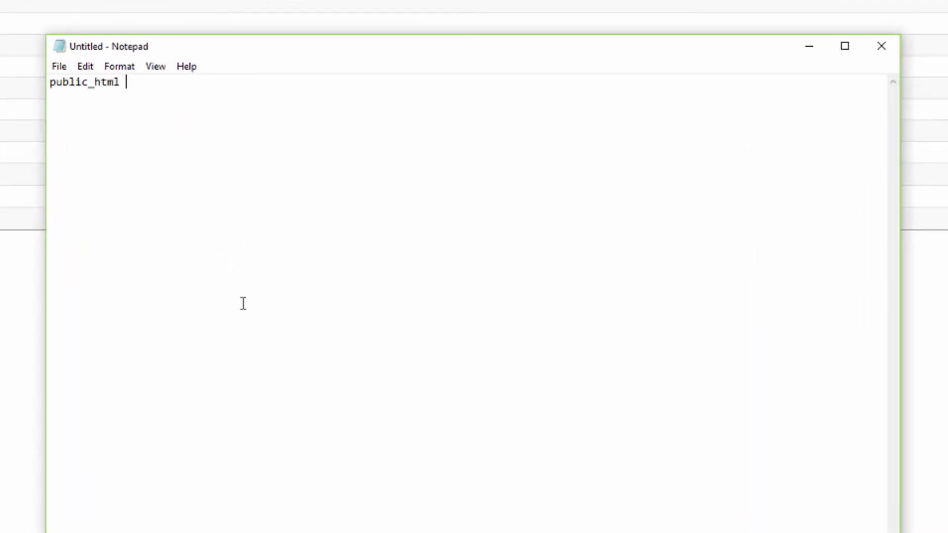
type("=")
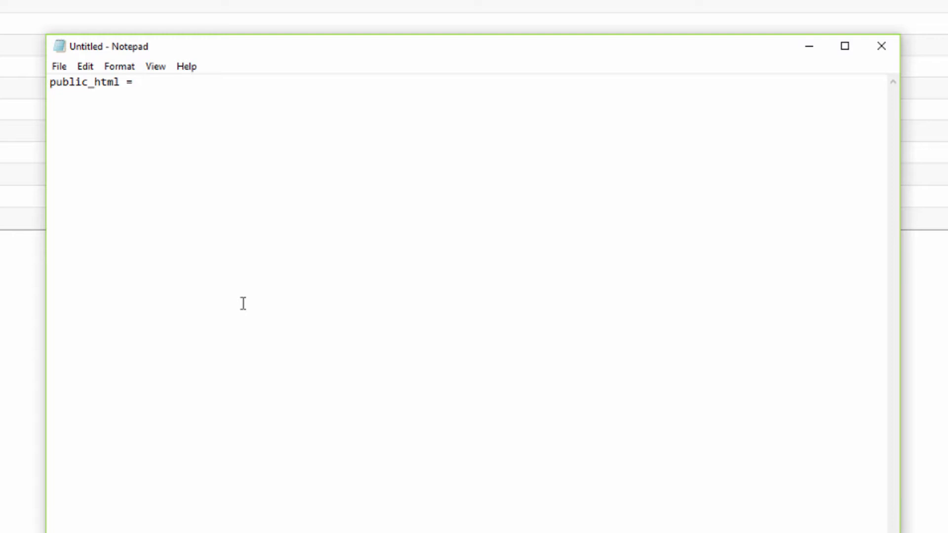
type("p")
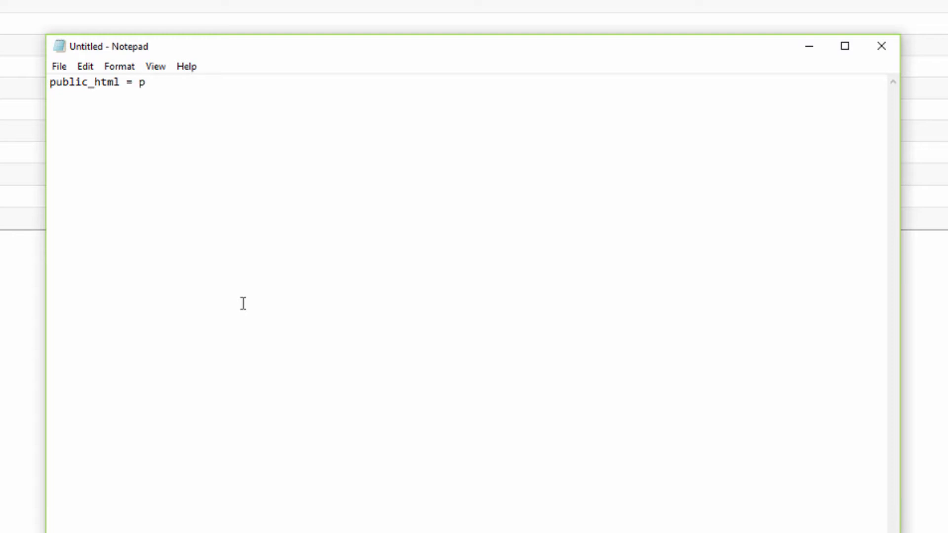
type("google.co.uk")
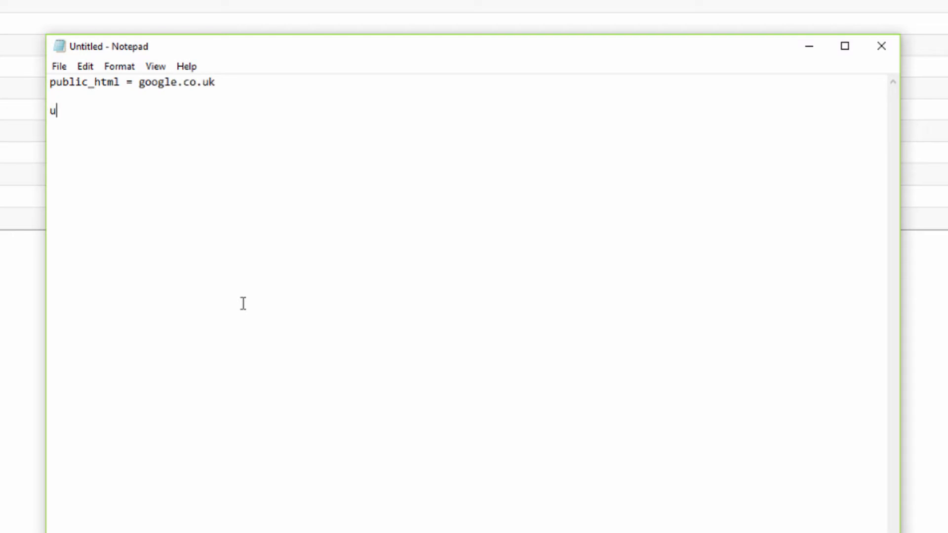
- Add the line 'upload test.html -> public_html'
type("pload test")
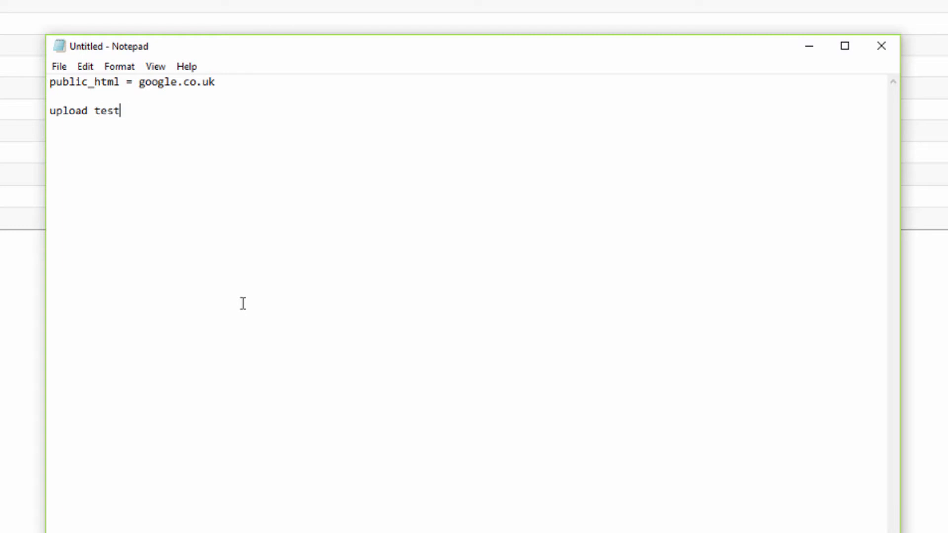
type(".html")
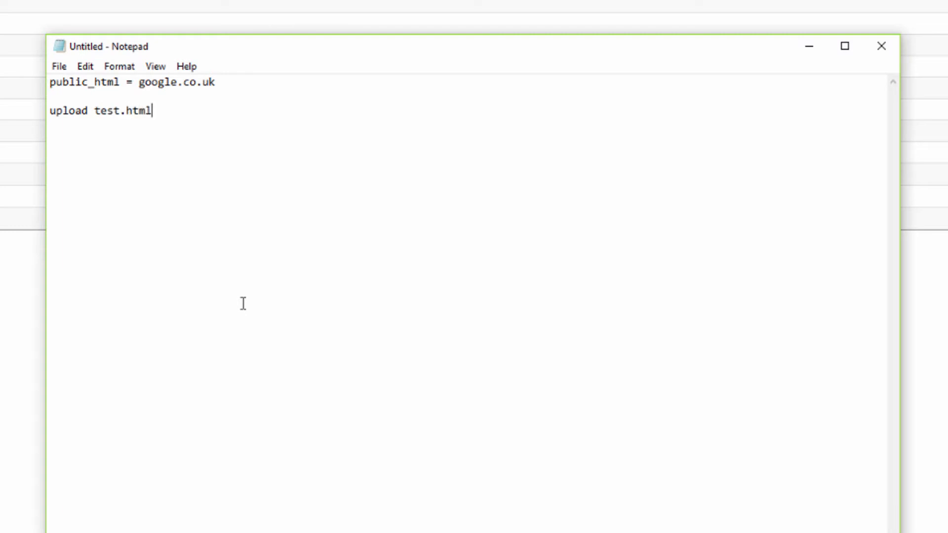
type("\" \"")
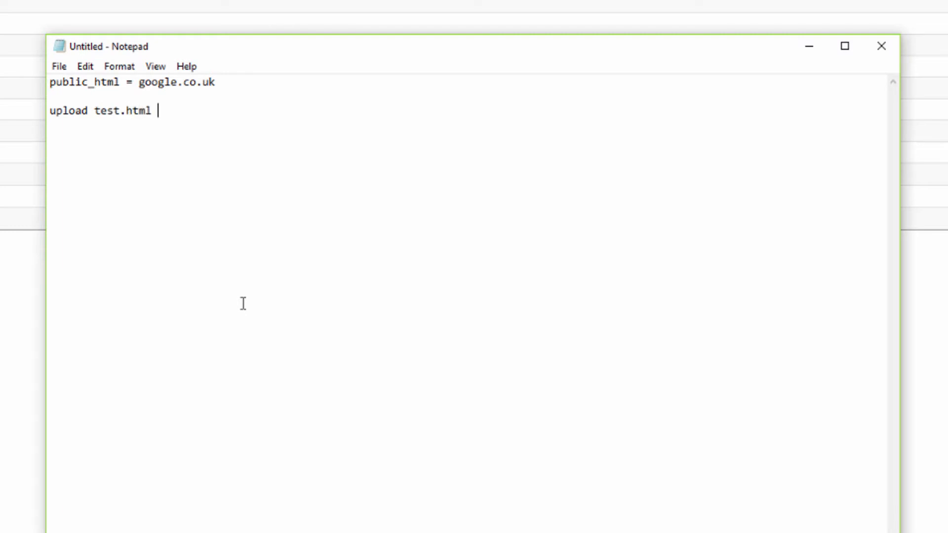
type("-> p")
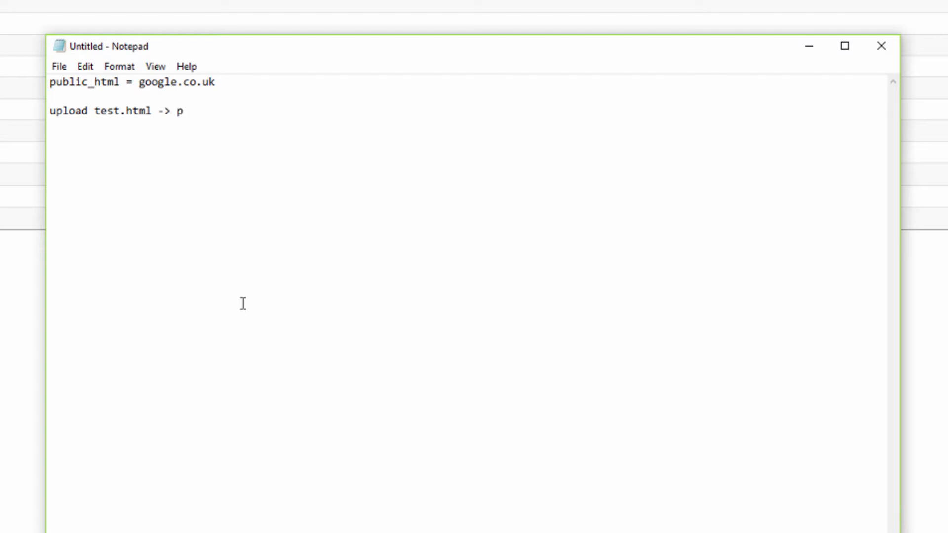
type("ublic_")
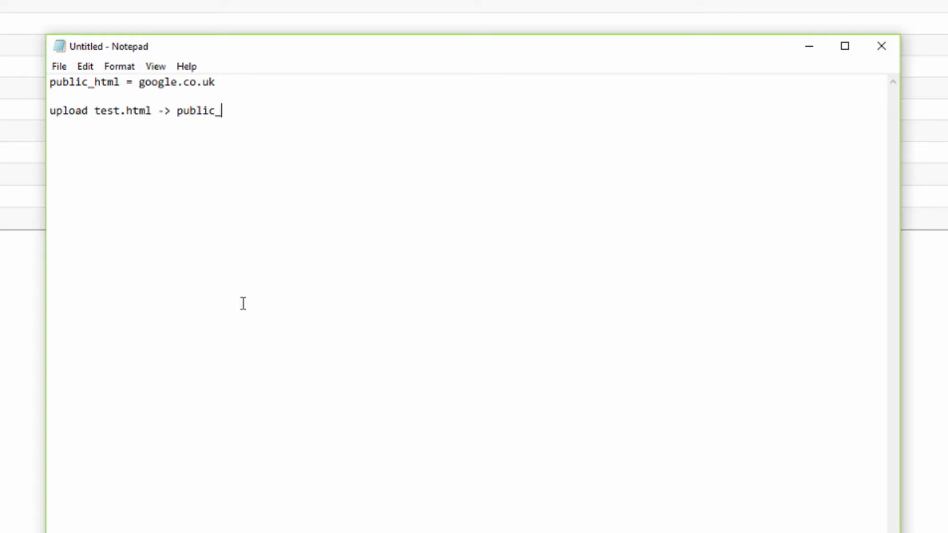
type("html")
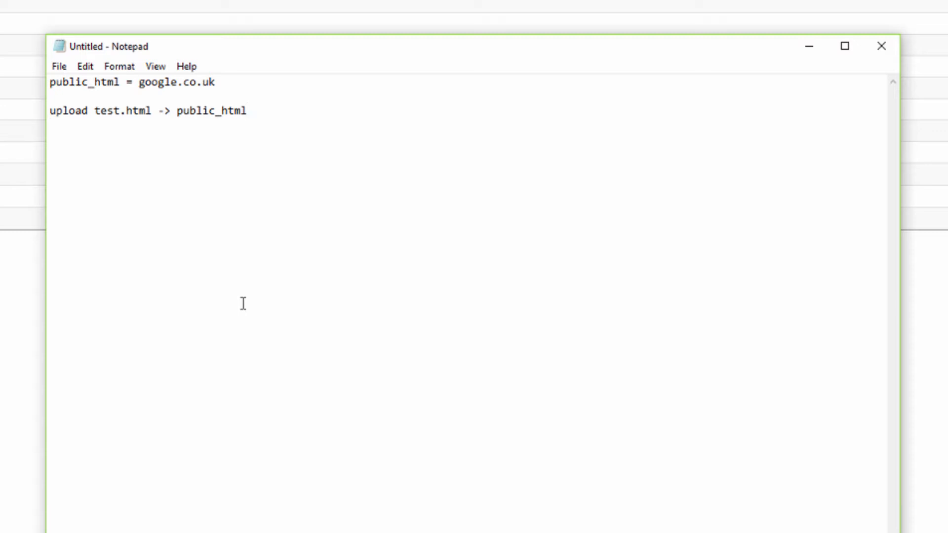
- Add the resulting address line 'google.co.uk/test.html'
type("google")
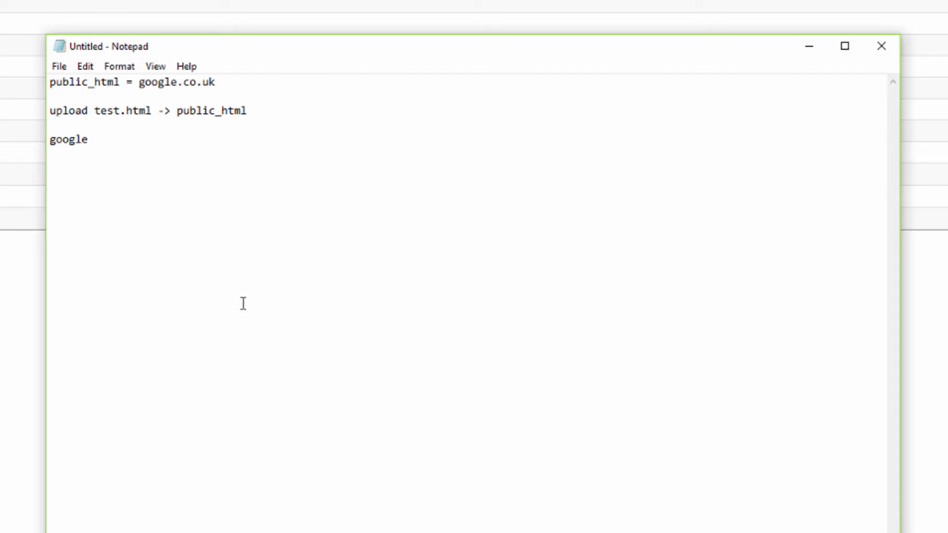
type(".co.uk/")
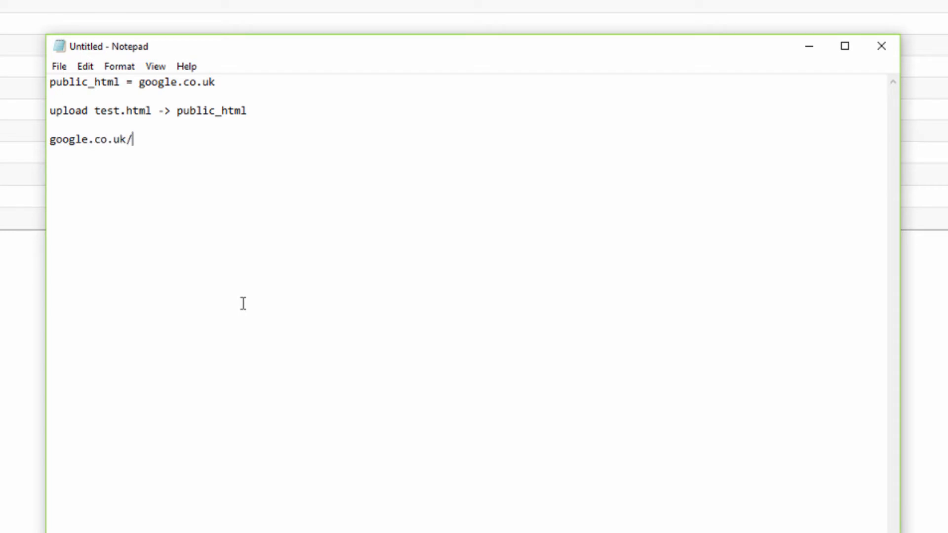
type("test.htm;")
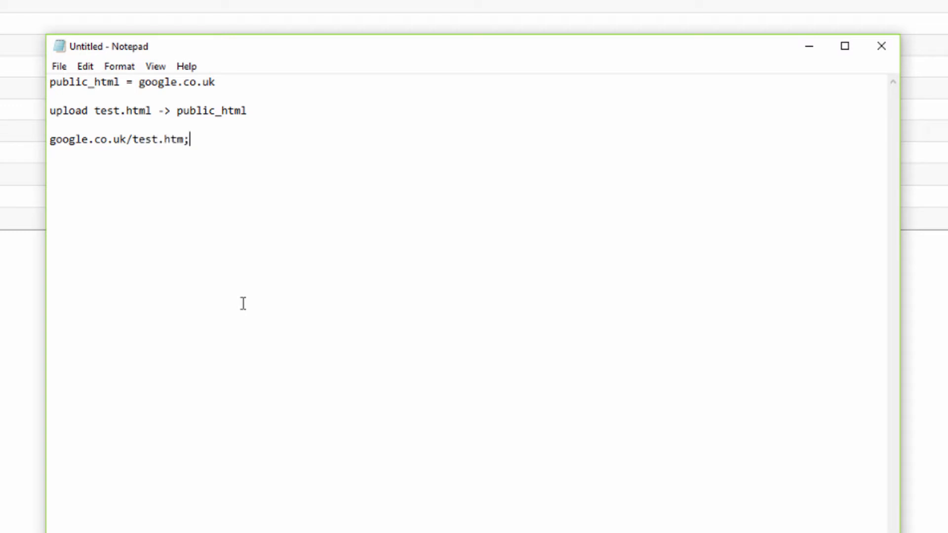
type("l")
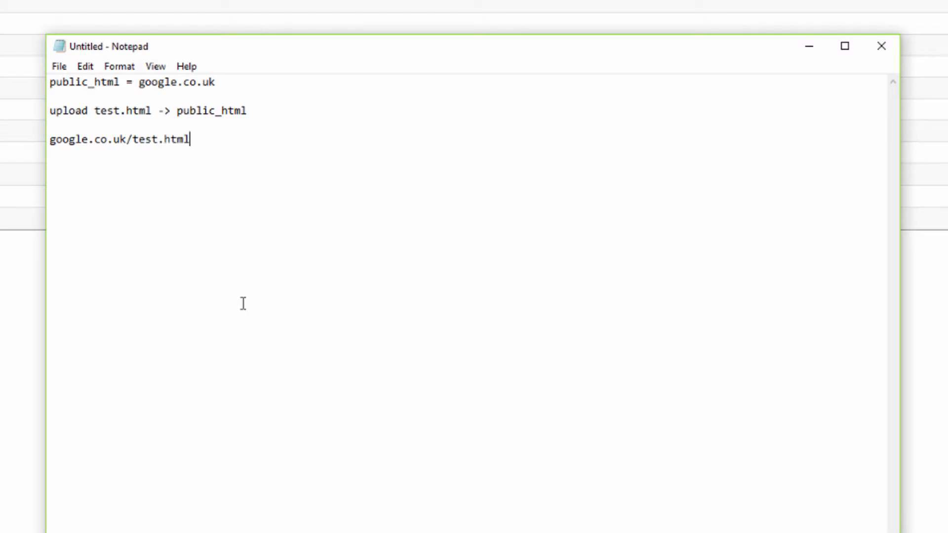
mouse_move(800, 151)
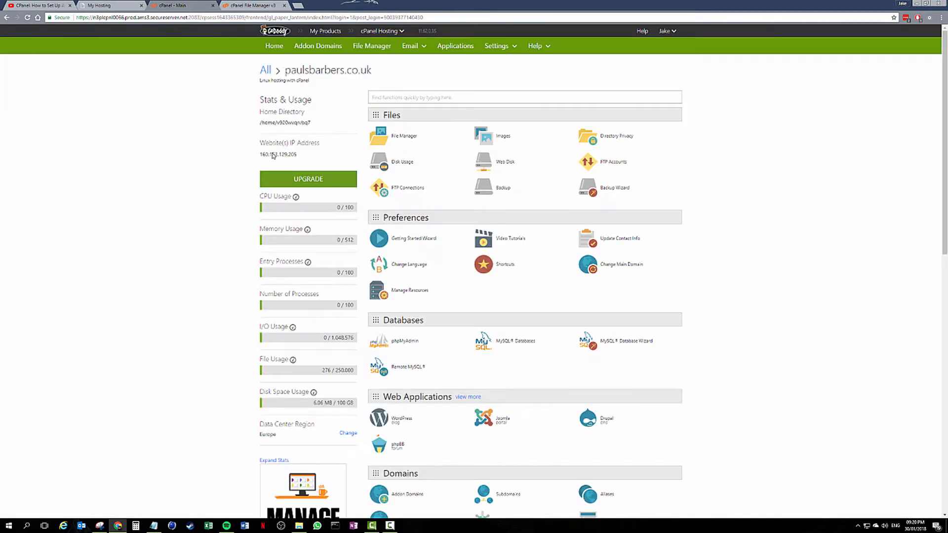
left_click(613, 161)
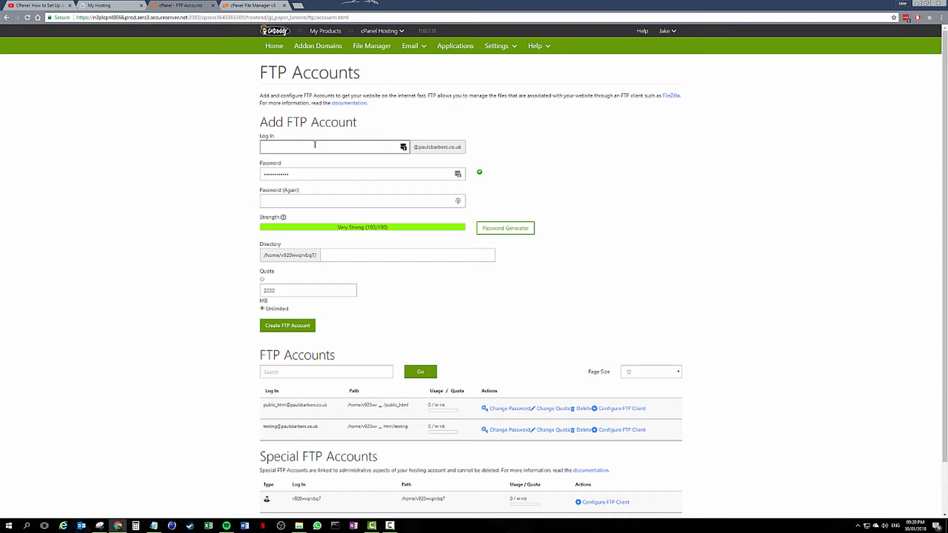
type("public_html")
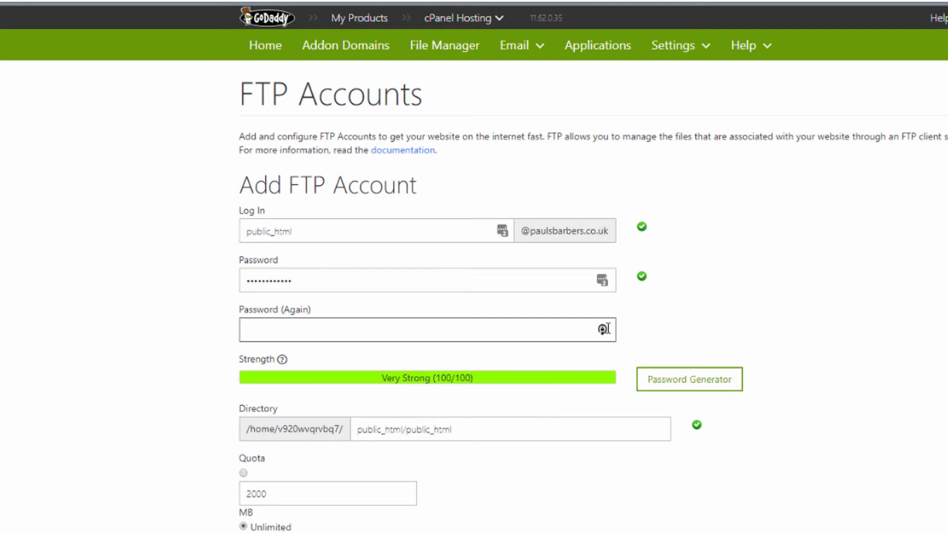
left_click(602, 329)
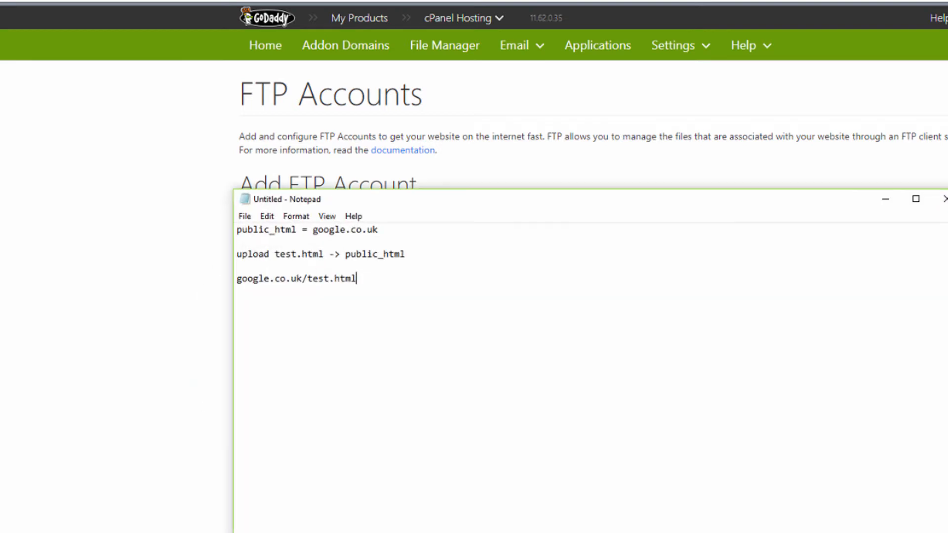
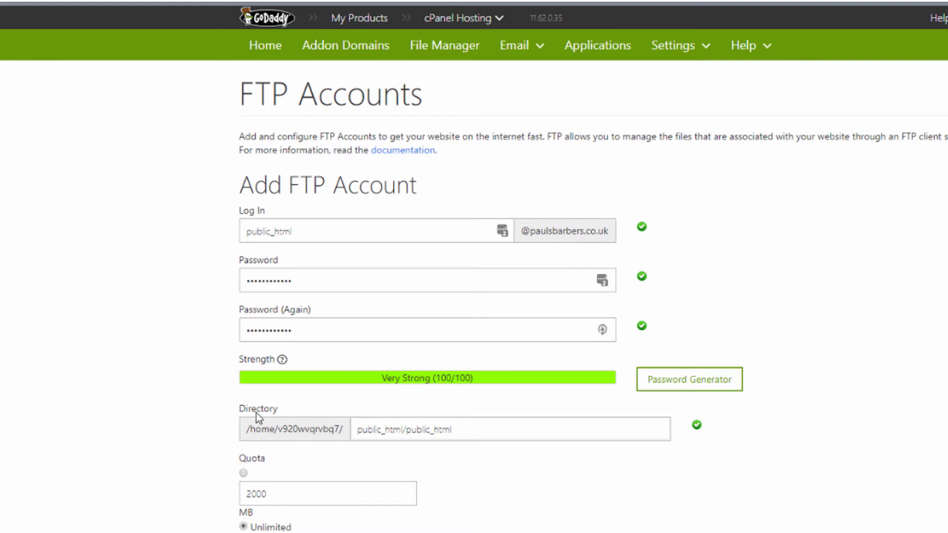
- Point out the Directory setting reading public_html/public_html
double_click(256, 408)
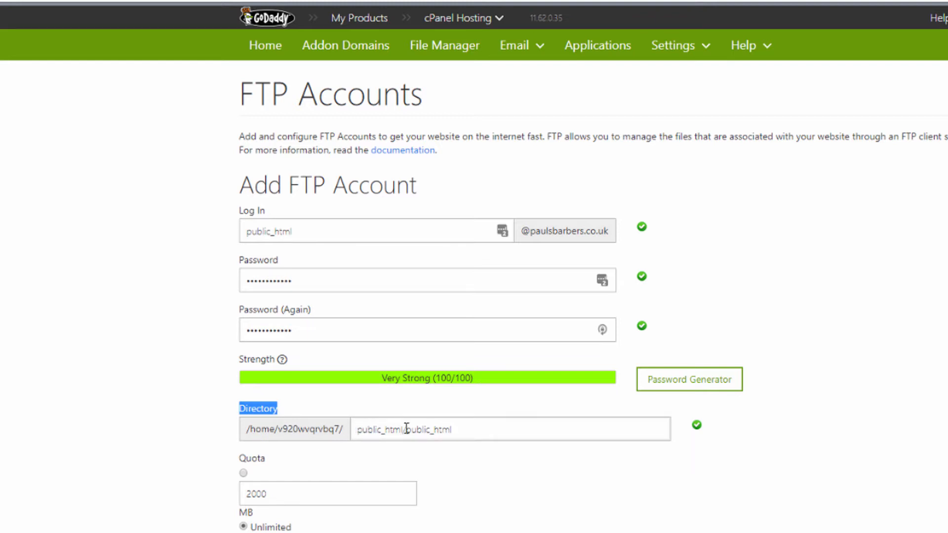
double_click(428, 430)
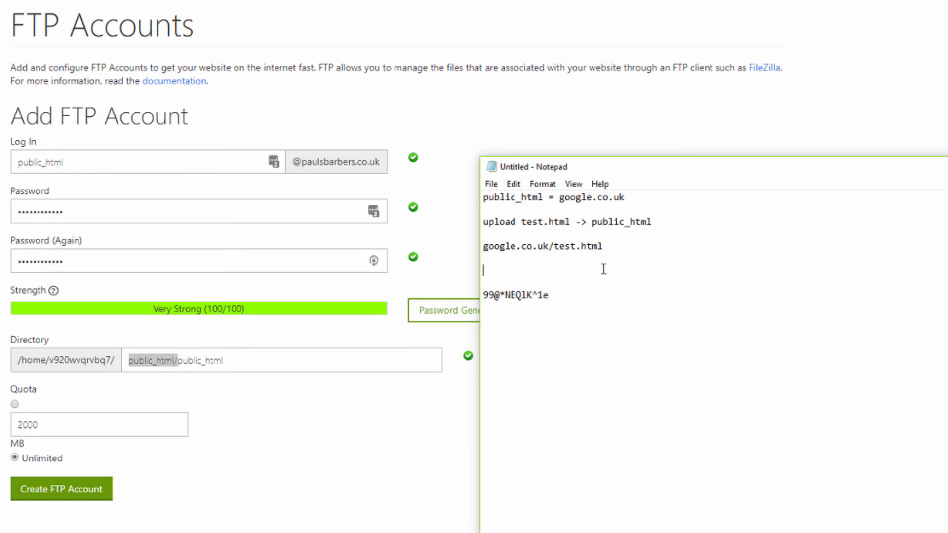
- Note public_html/public_html/test.html and its address google.co.uk/public_html/test.html
type("public_html/")
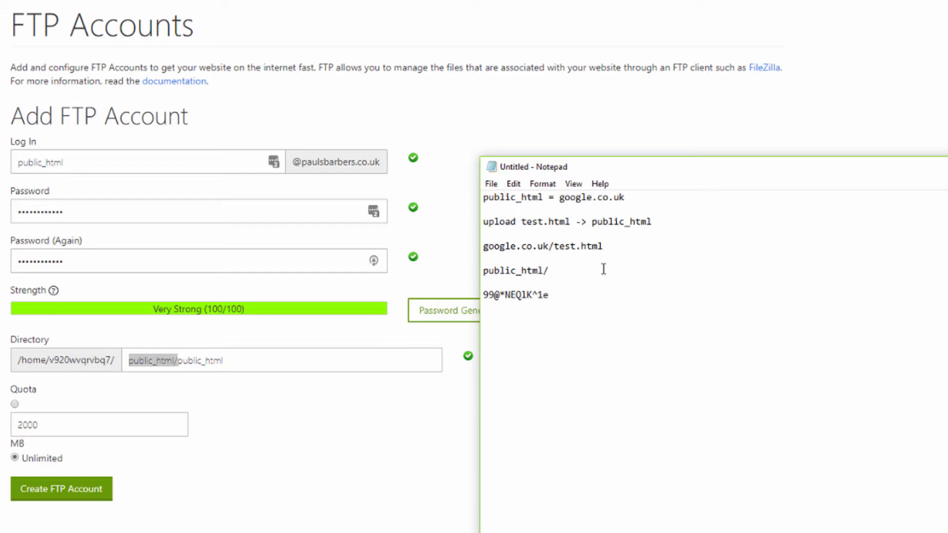
type("public_")
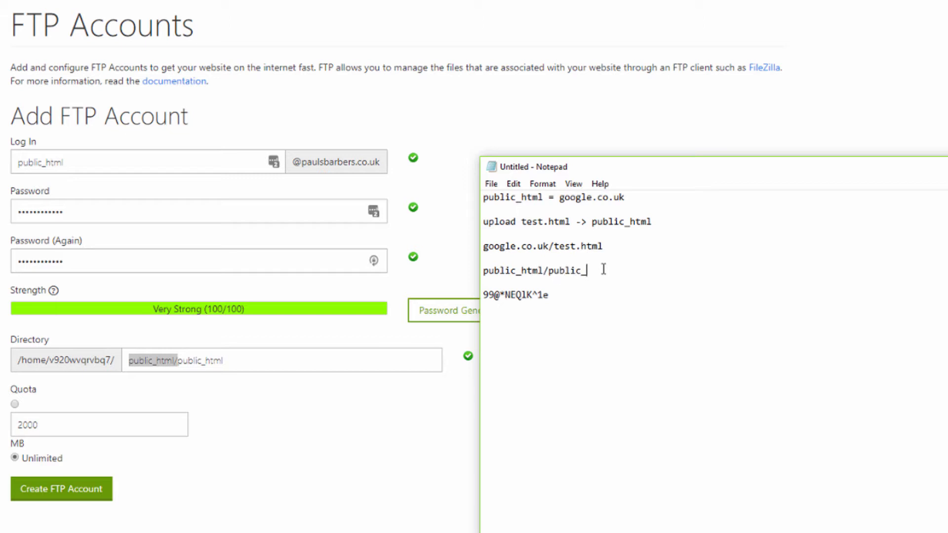
type("html")
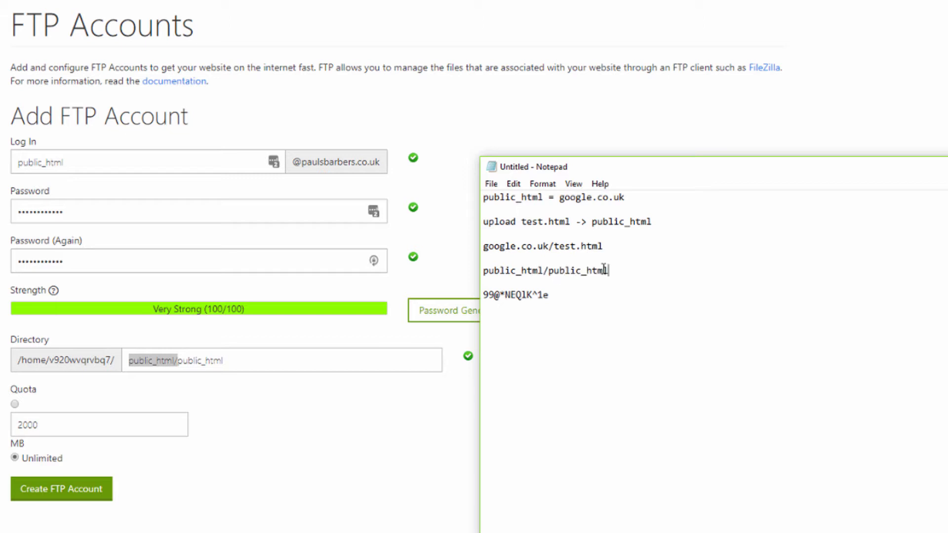
type("/ters")
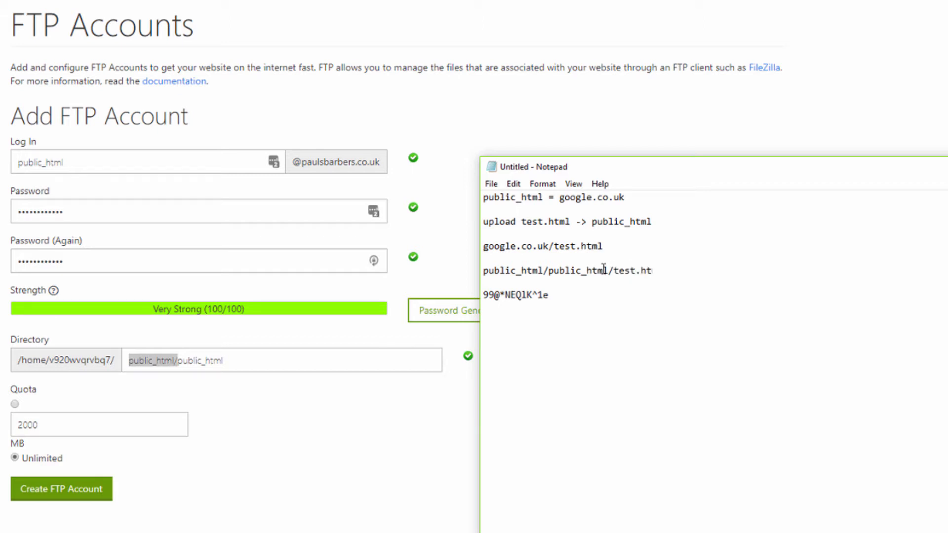
type("ml")
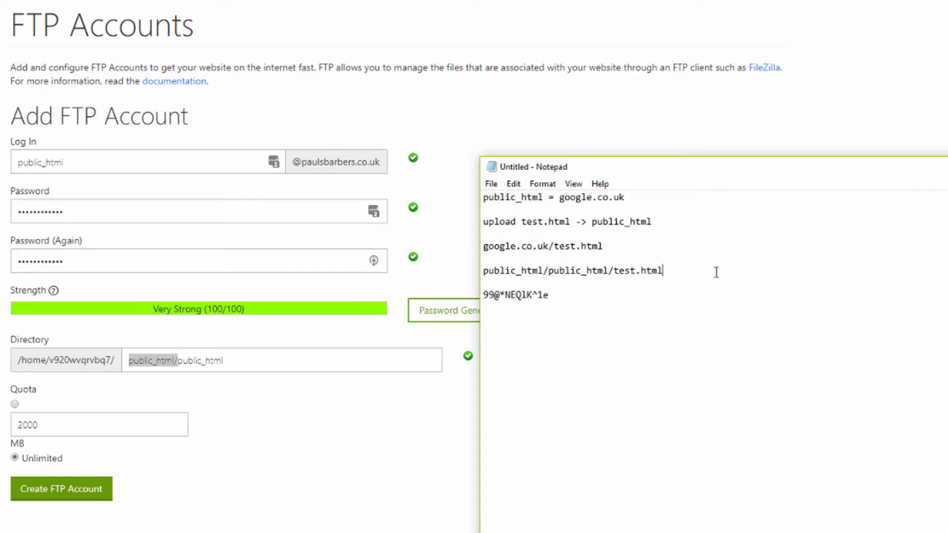
type("google.co.uk/public_html/test.html")
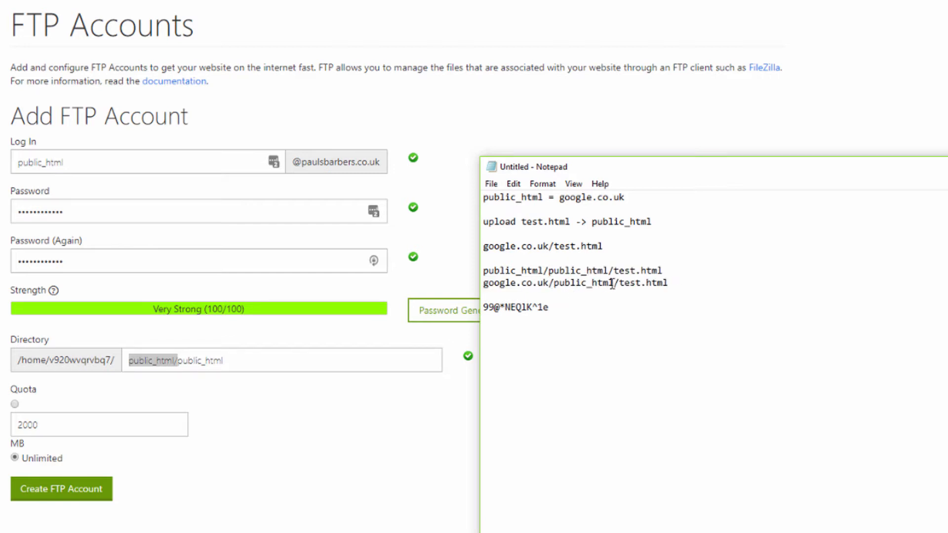
double_click(583, 284)
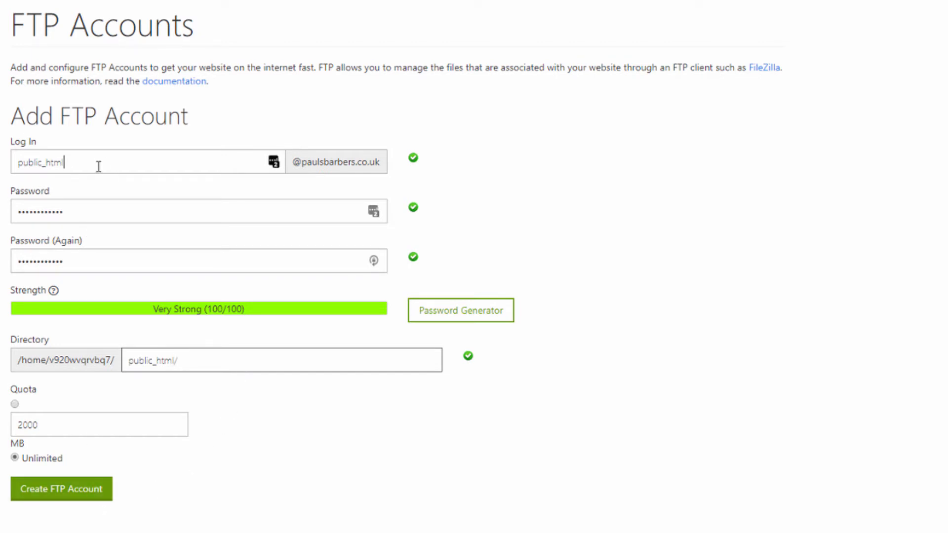
- Change the FTP account login to test so the directory becomes public_html/test
scroll("down", 3)
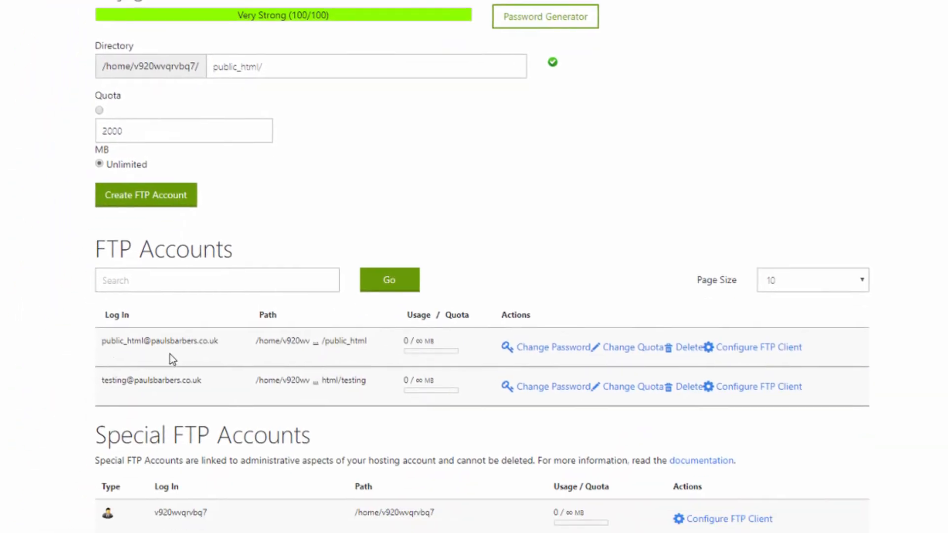
scroll("down", 3)
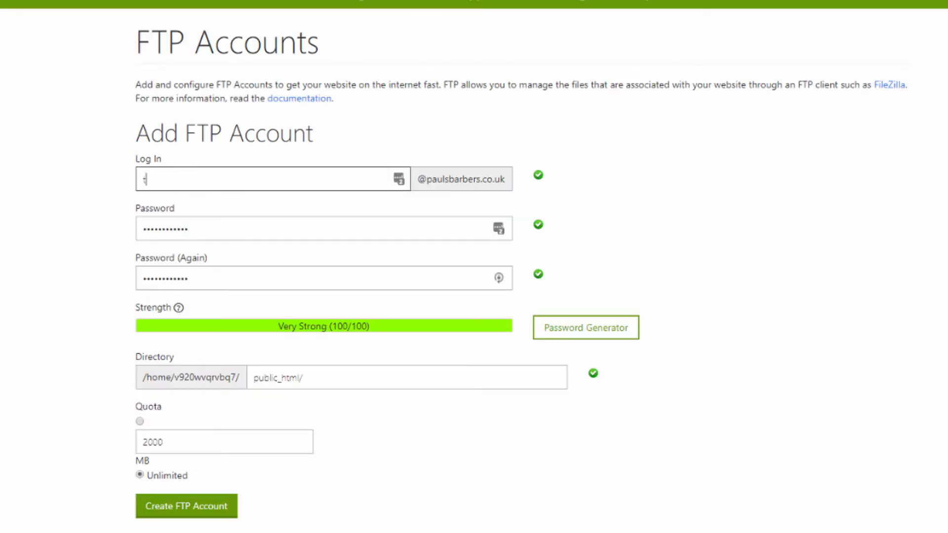
type("test")
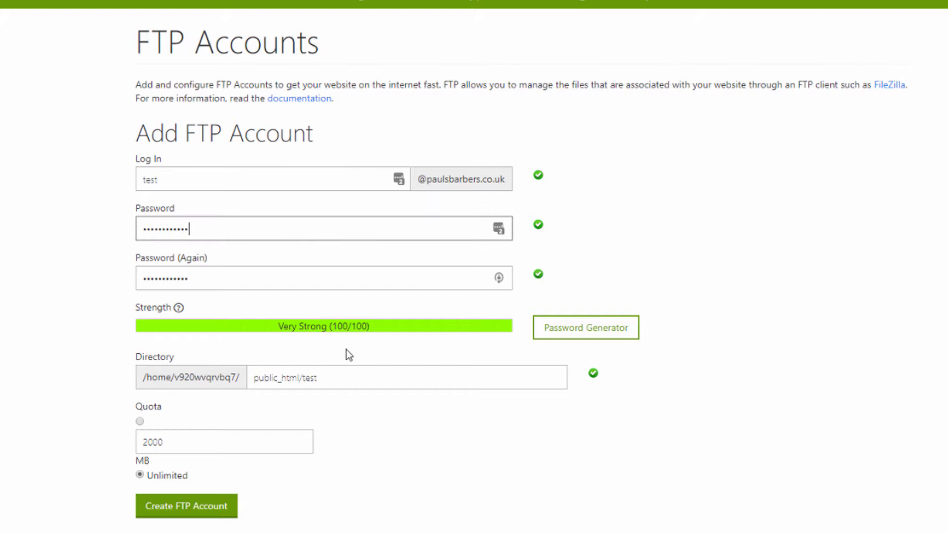
double_click(308, 377)
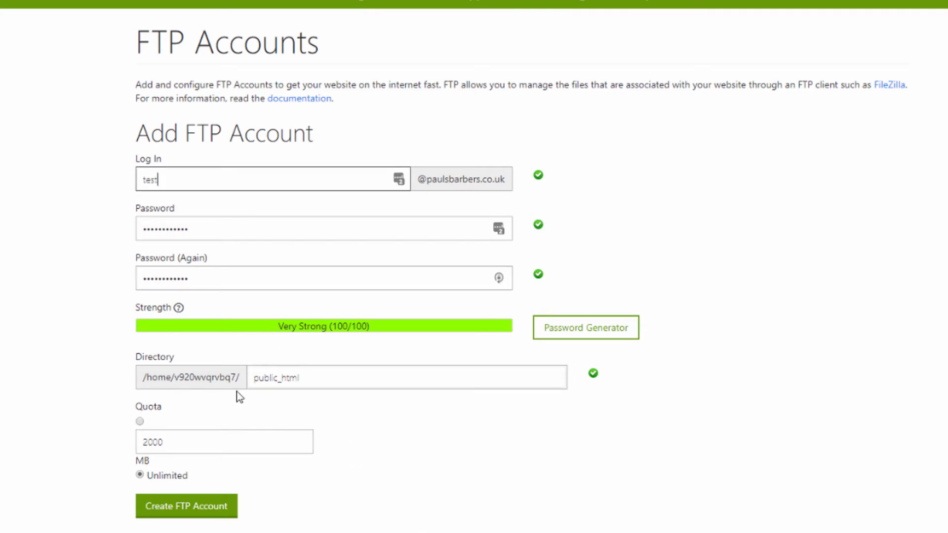
double_click(276, 378)
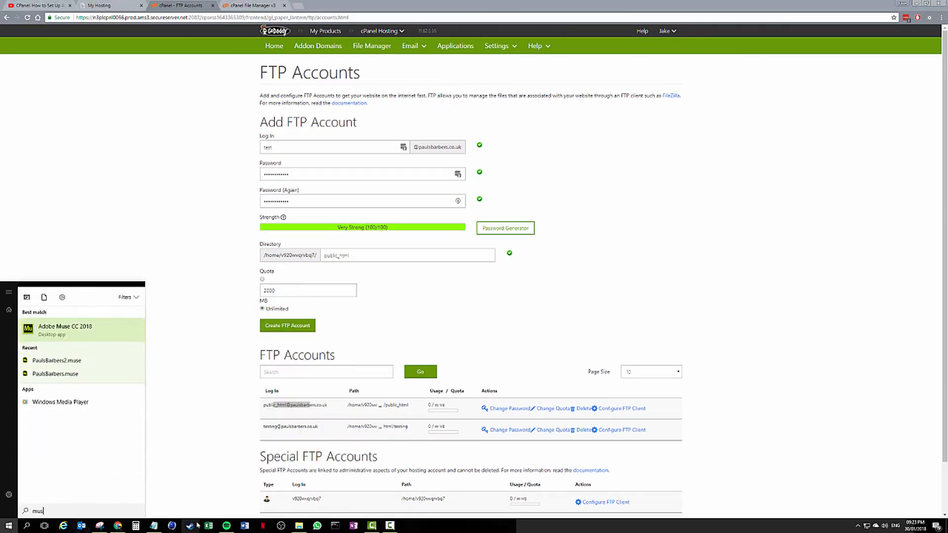
- Launch Adobe Muse CC and open the Paul's Barbers project's Home page
left_click(65, 330)
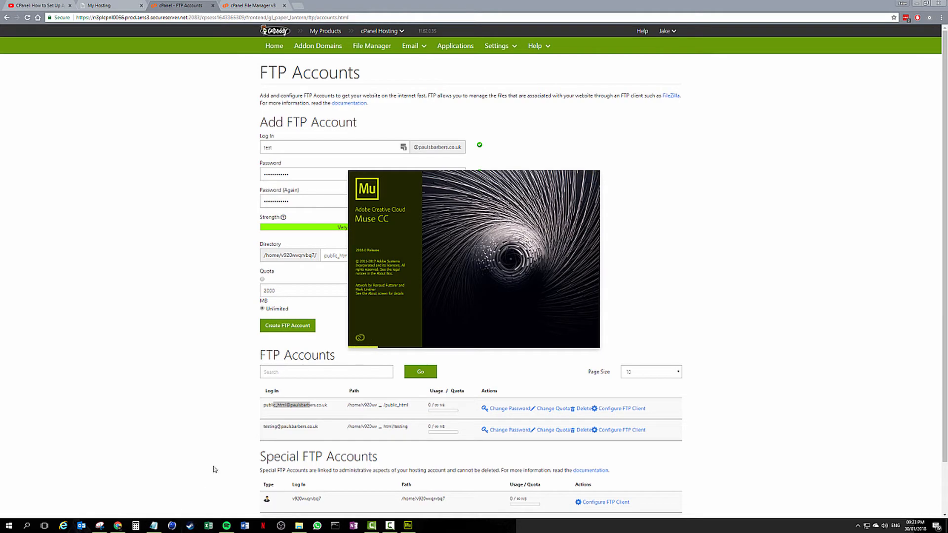
left_click(408, 524)
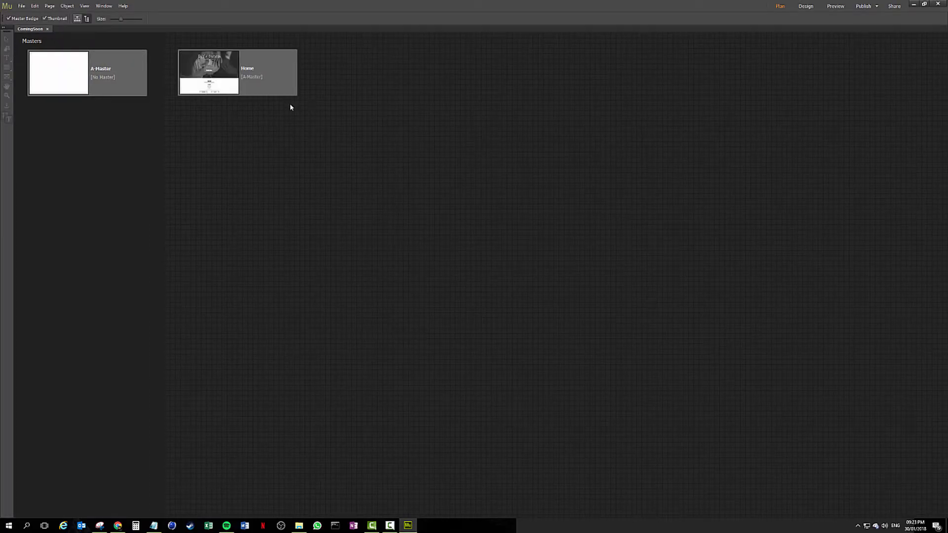
double_click(208, 72)
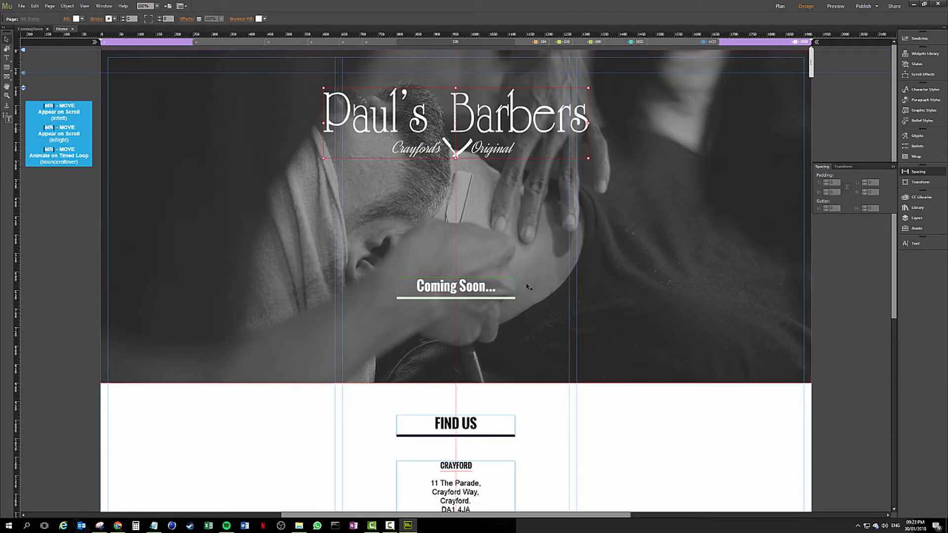
scroll("down", 3)
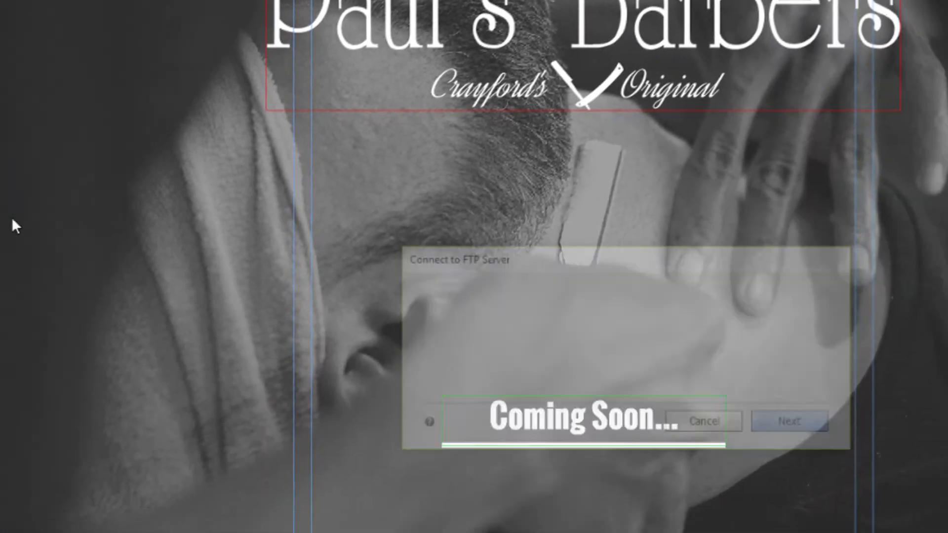
- Pass the FTP connection, try server folder Test, and note the test and happy folder addresses
left_click(788, 420)
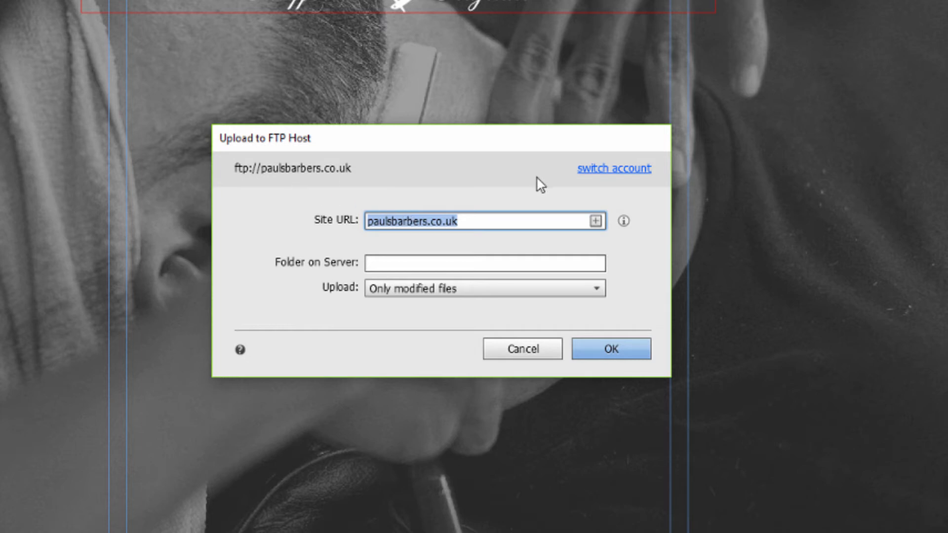
mouse_move(343, 201)
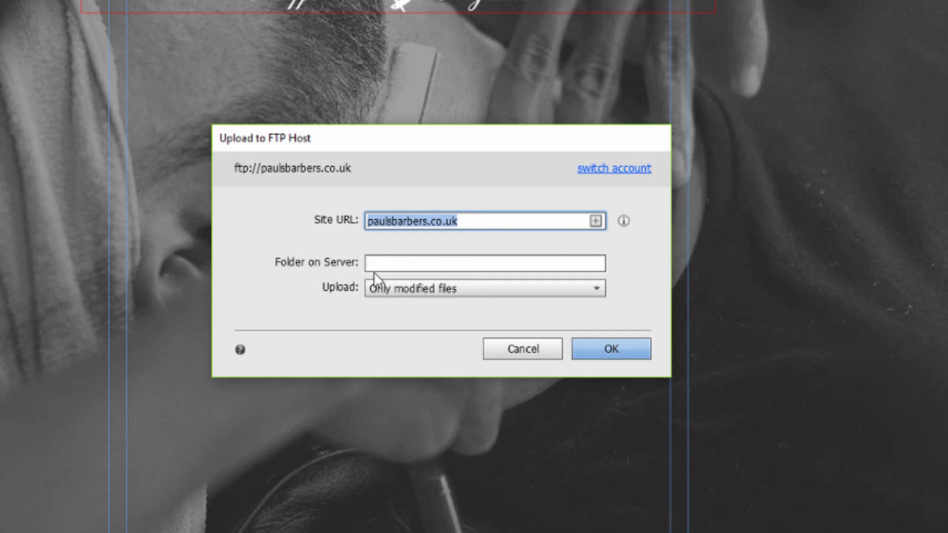
left_click(484, 263)
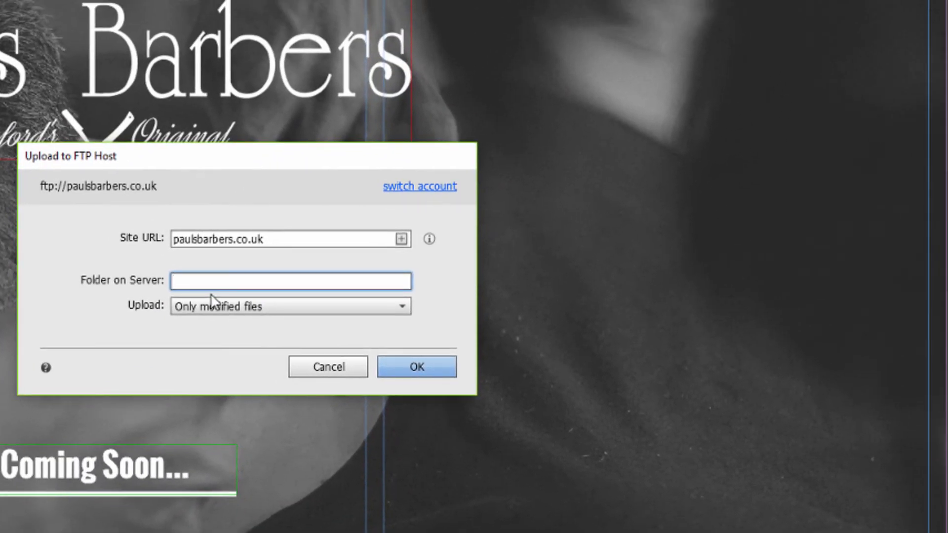
type("Test")
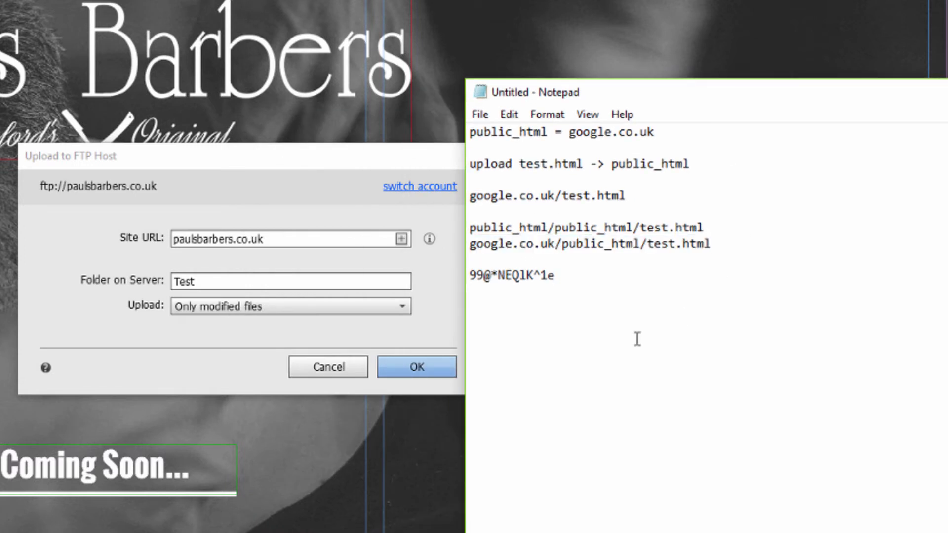
type("google.co.uk/")
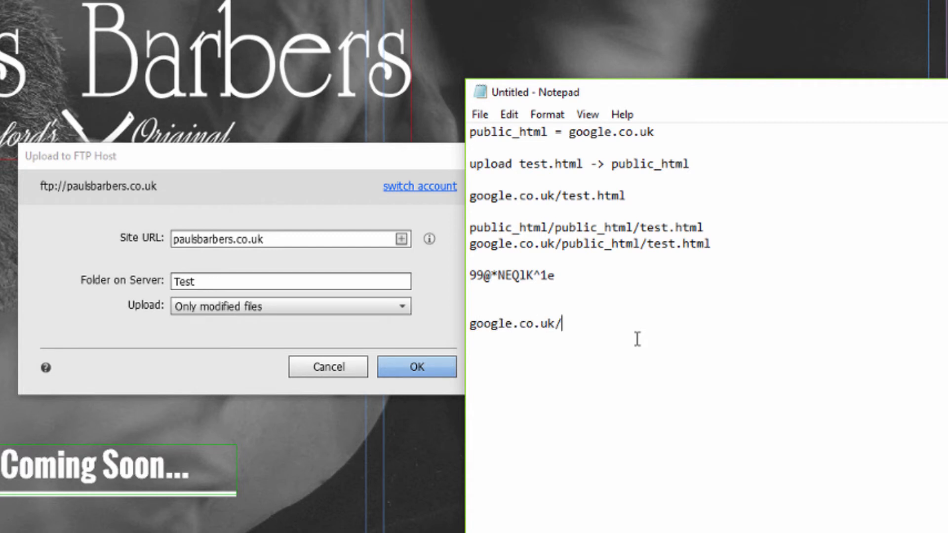
type("test/")
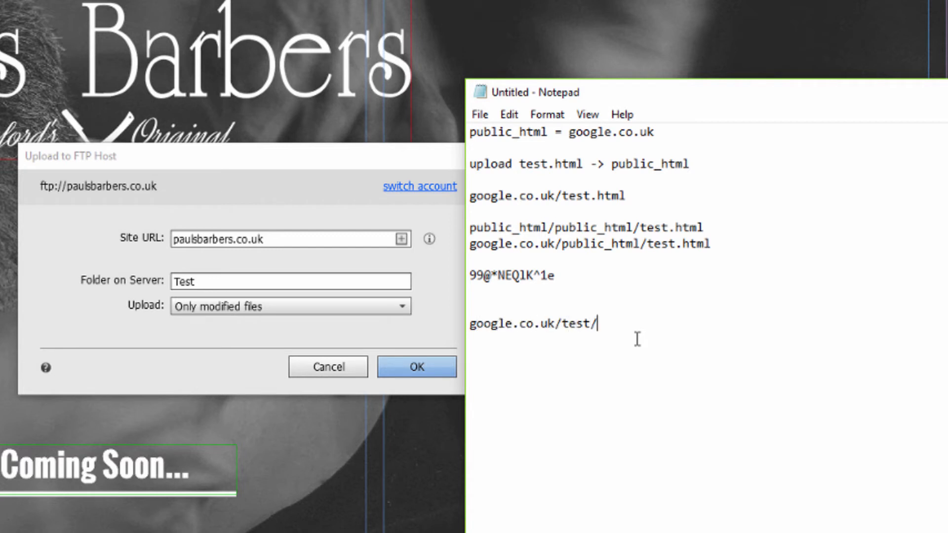
type("test.h")
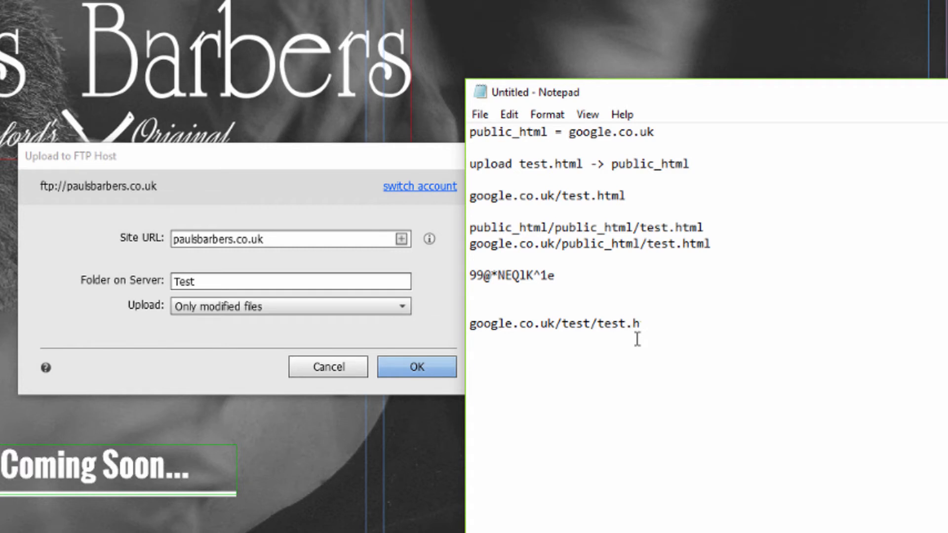
type("tml")
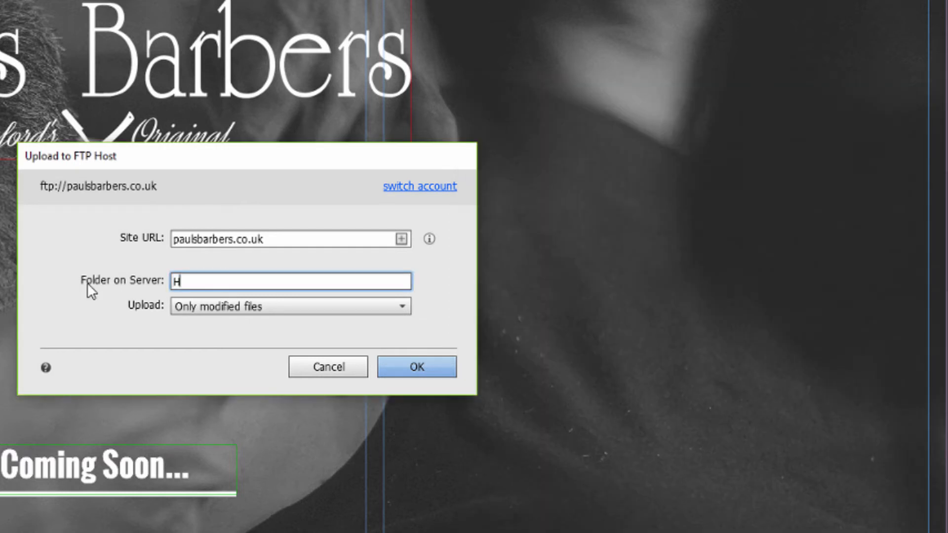
type("appy")
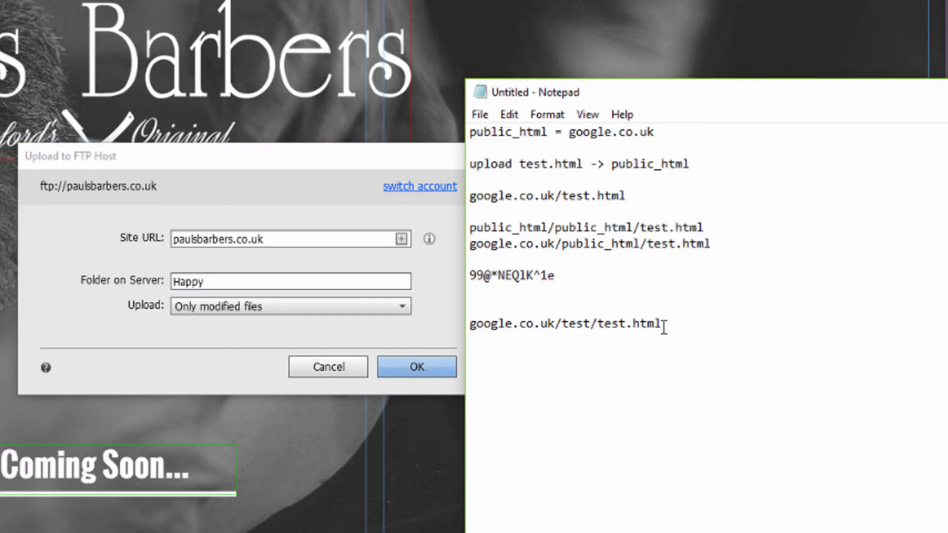
mouse_move(735, 336)
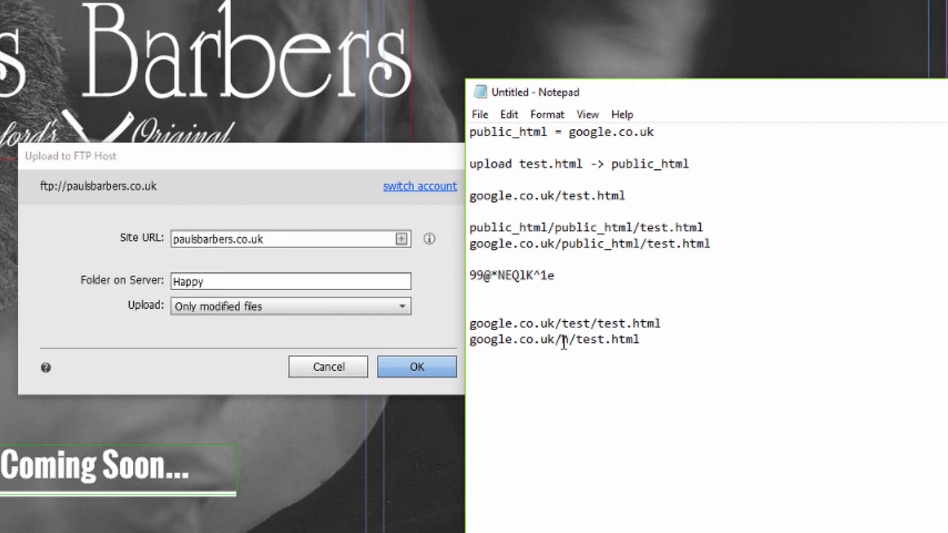
- Try public_html as the server folder, then clear it and select the site URL paulsbarbers.co.uk
type("appy")
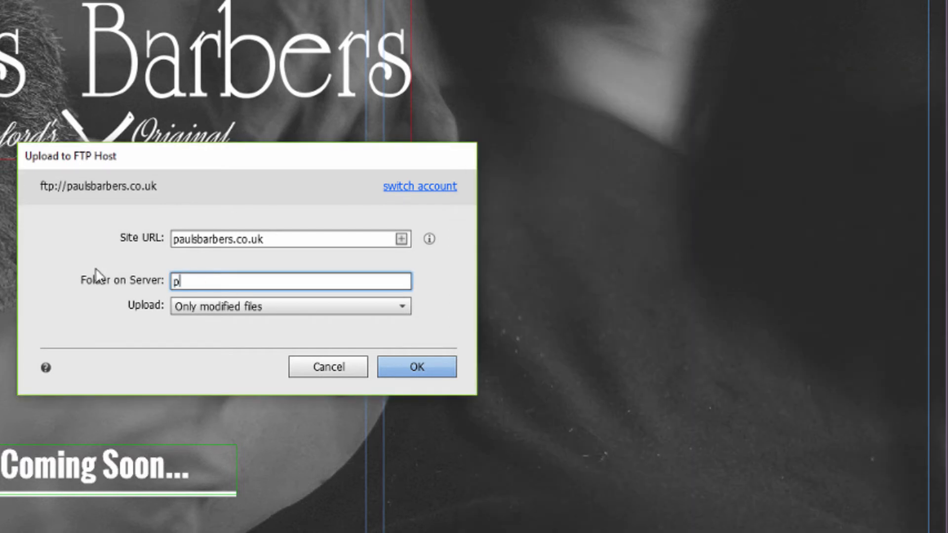
type("ublic_folder")
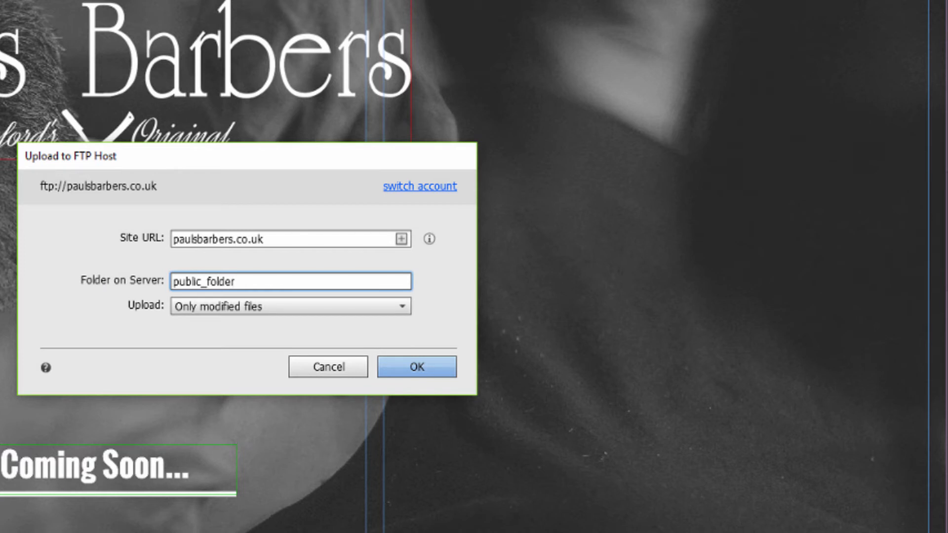
double_click(217, 281)
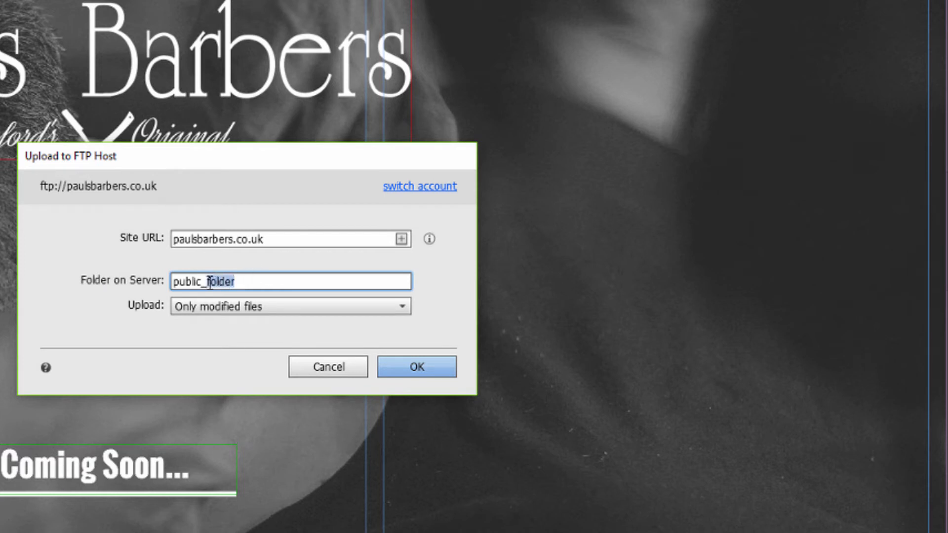
type("public_html")
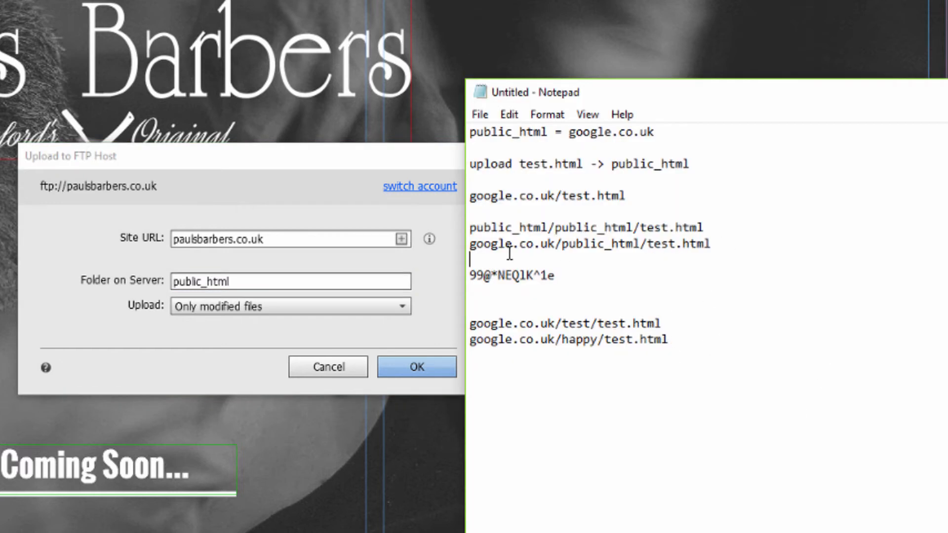
mouse_move(704, 373)
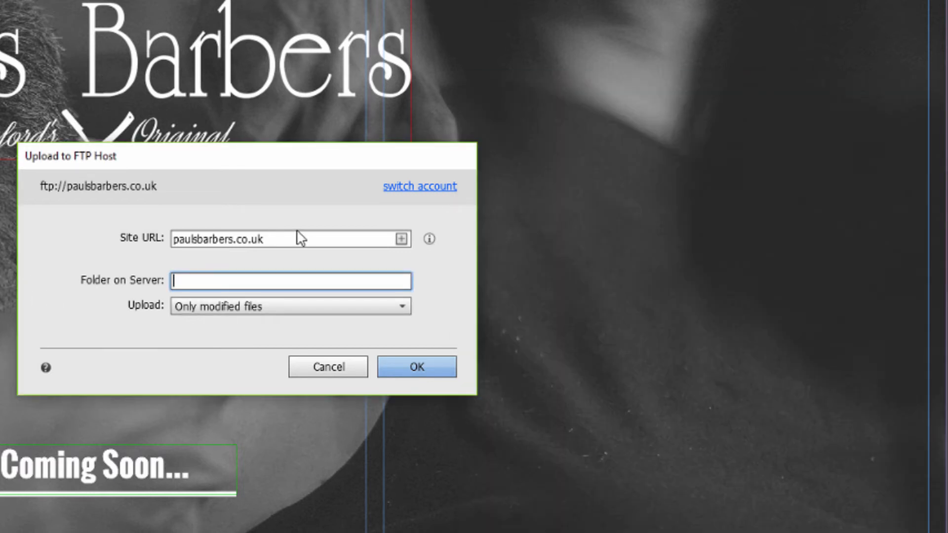
triple_click(290, 239)
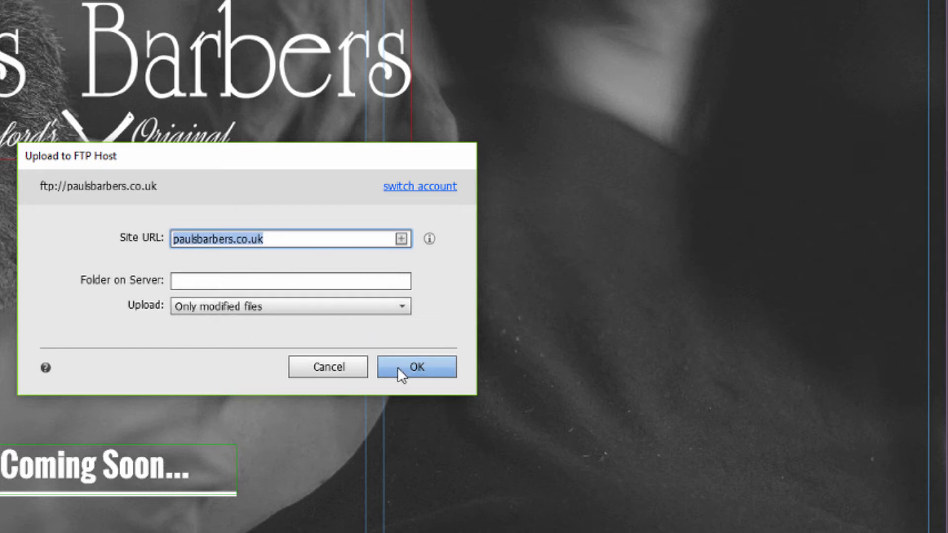
- Upload the site to the FTP host and dismiss the upload-complete notice
left_click(415, 368)
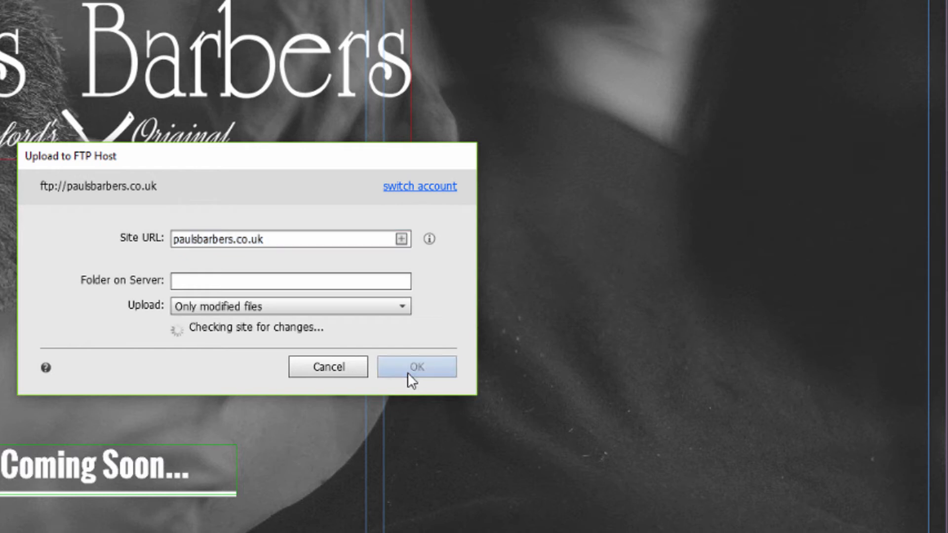
left_click(416, 367)
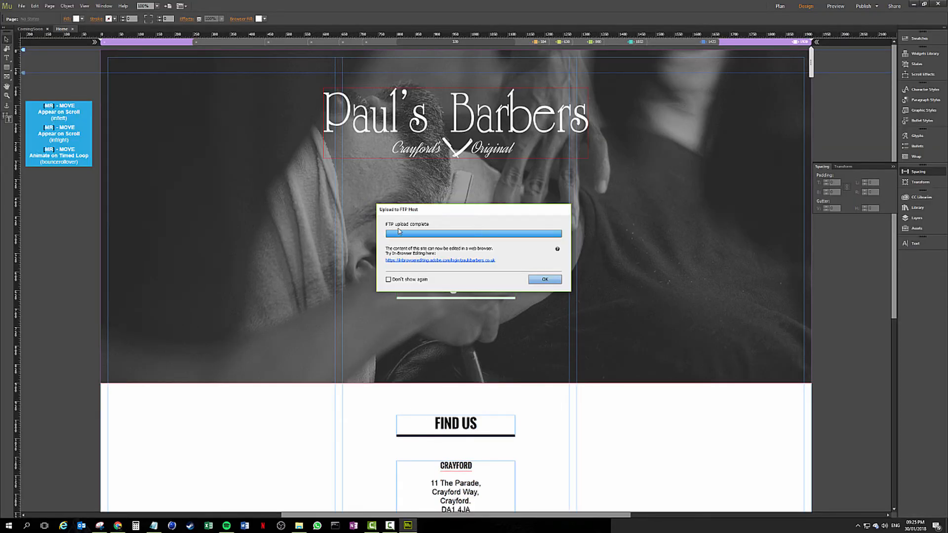
left_click(543, 279)
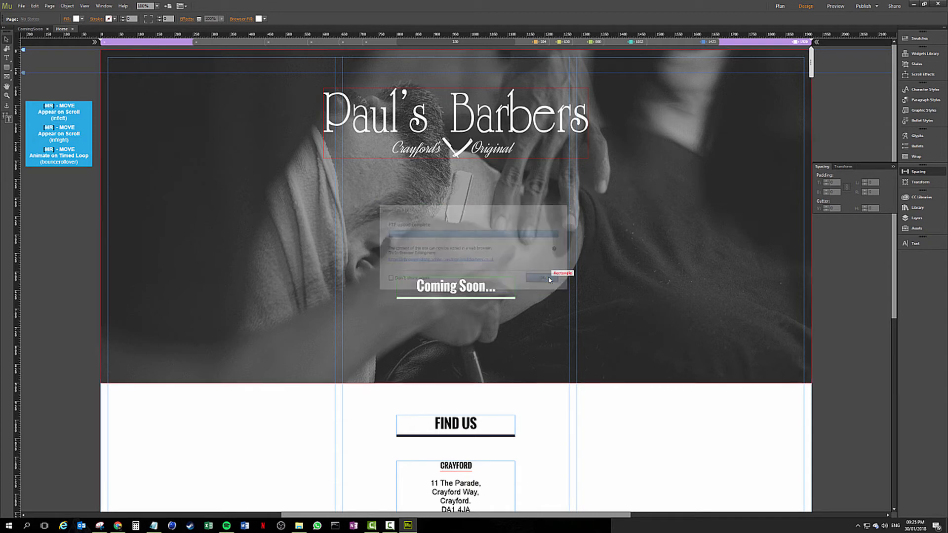
left_click(534, 277)
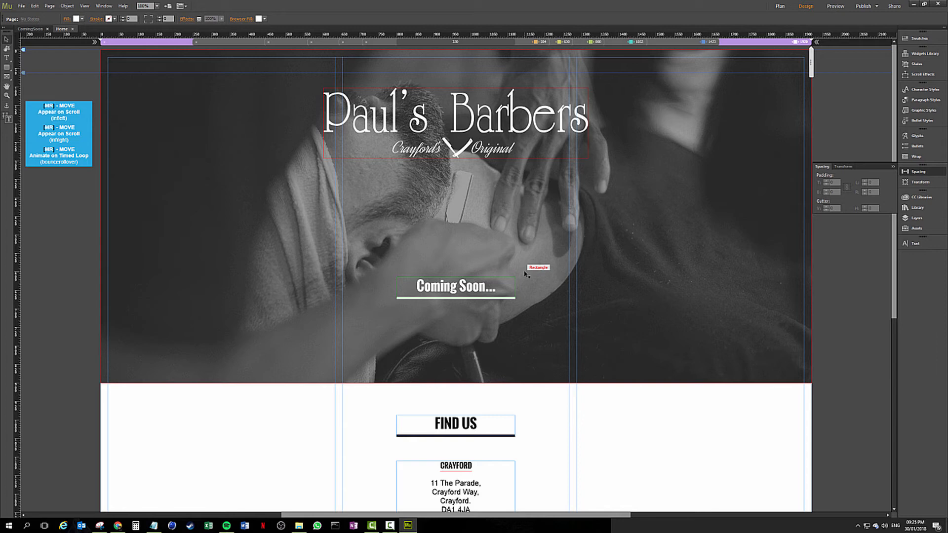
mouse_move(565, 274)
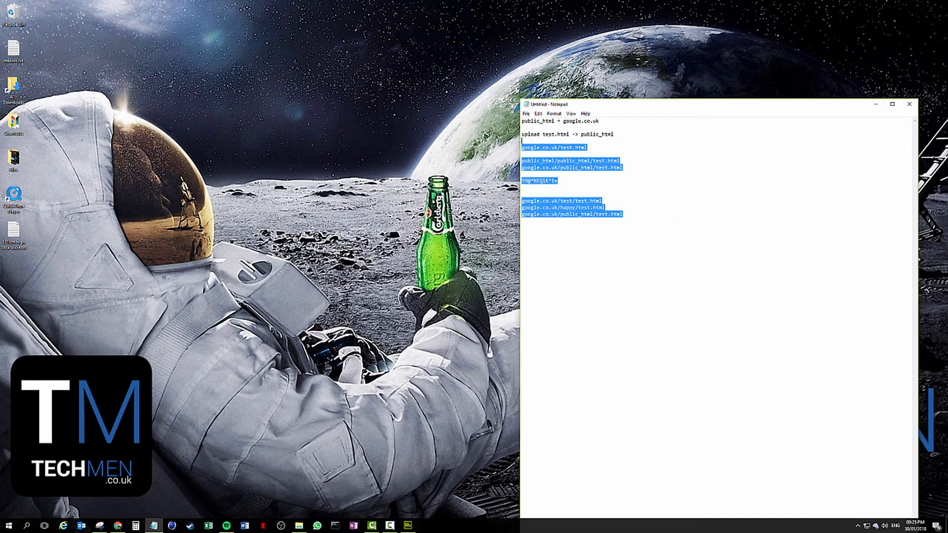
- Replace the old example lines with the address google.co.uk/images/test.jpg
key("Delete")
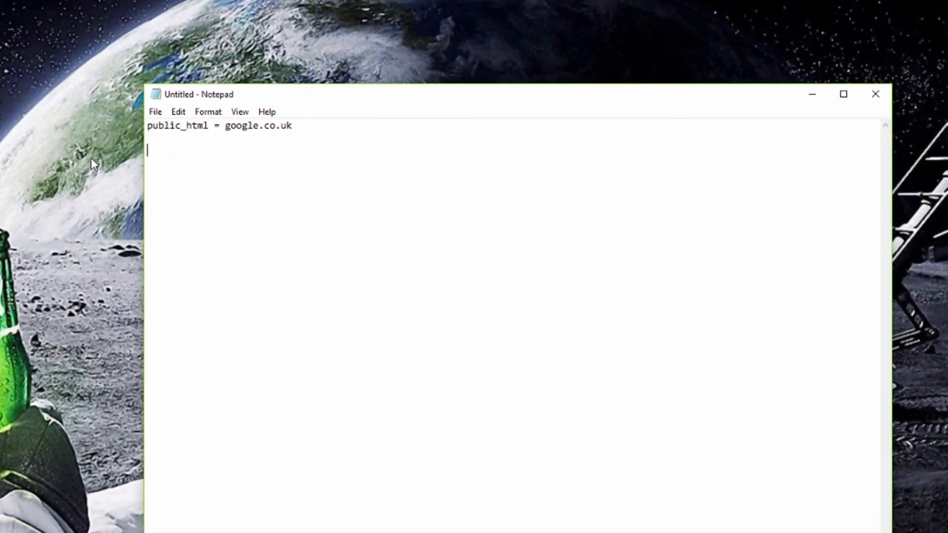
type("google")
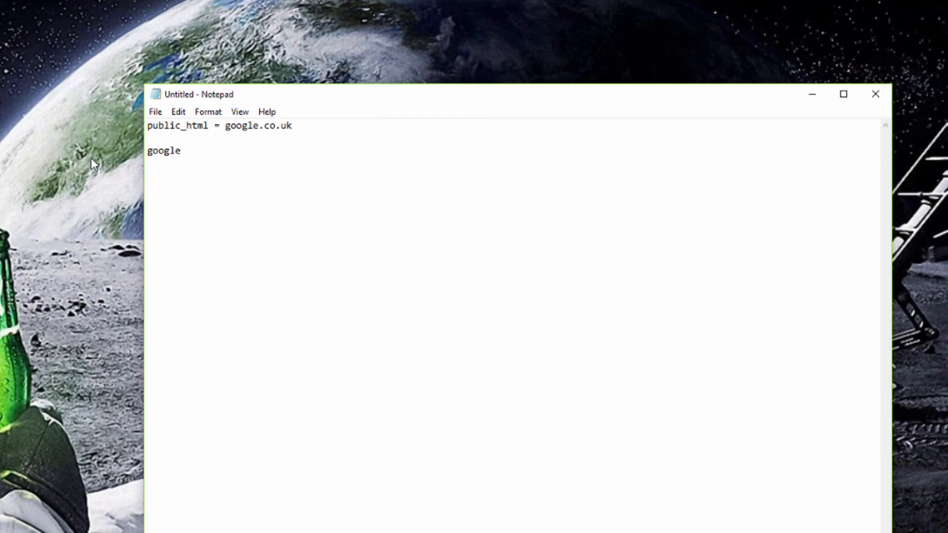
type(".co.uk/")
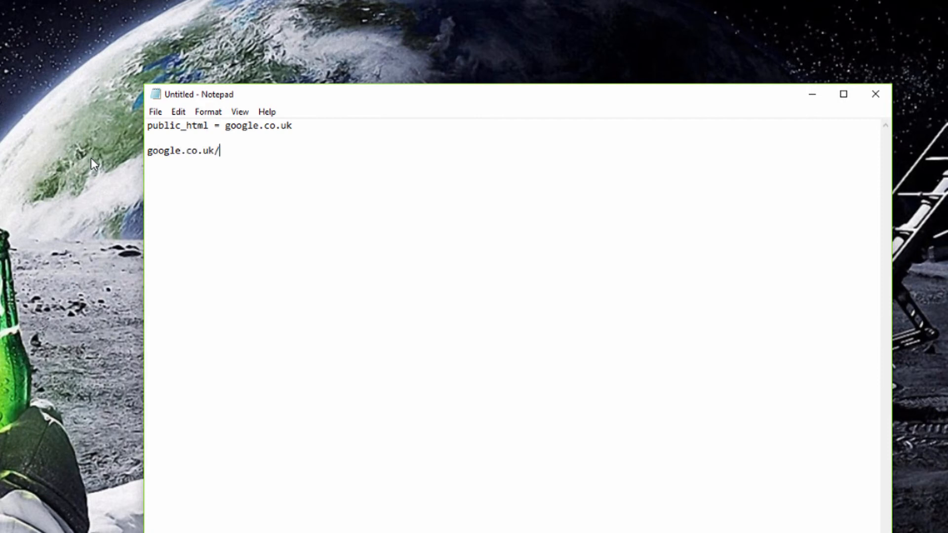
type("images")
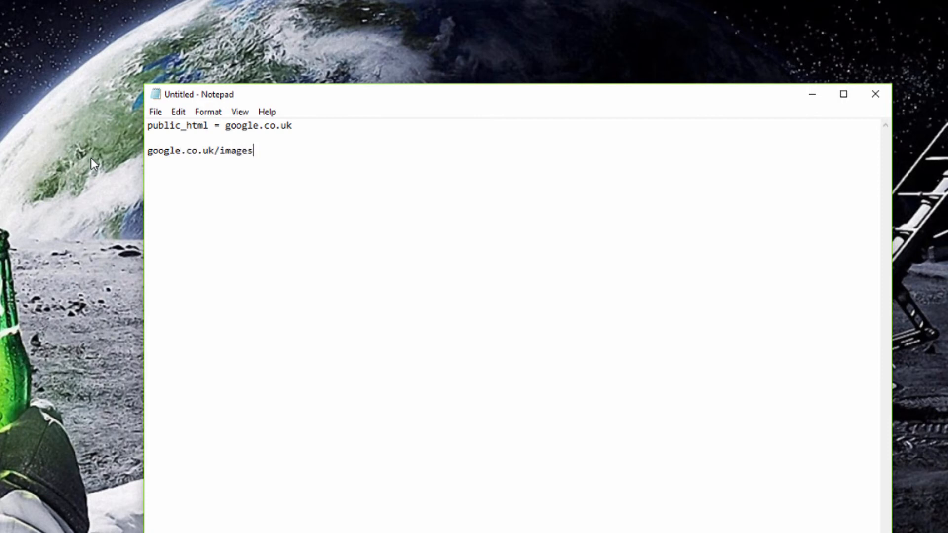
type("/")
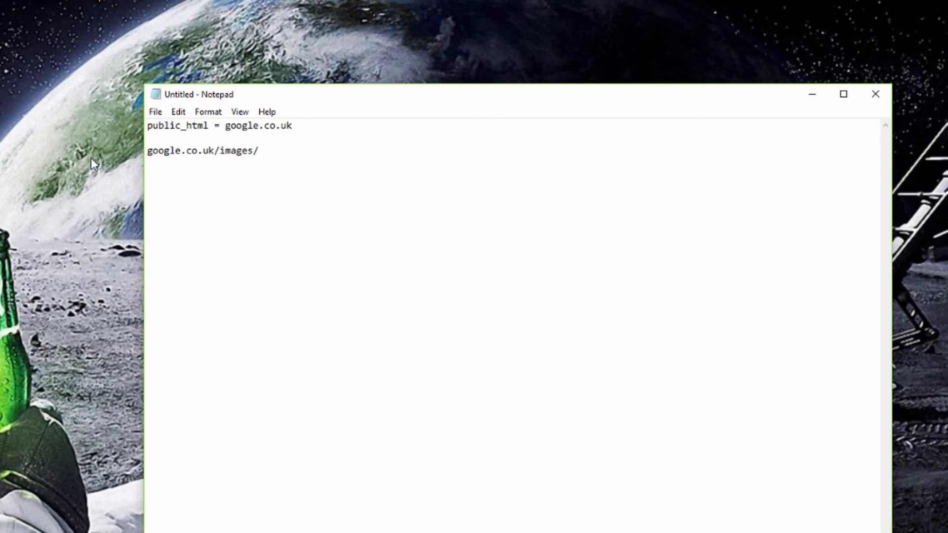
type("test.jpg")
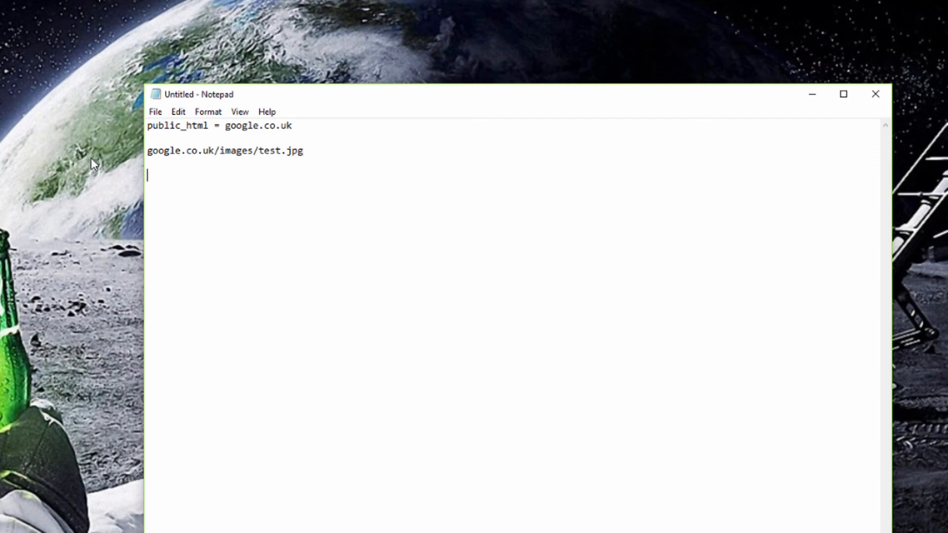
- Add the step 'Create FTP Account public_html/images'
type("Create F")
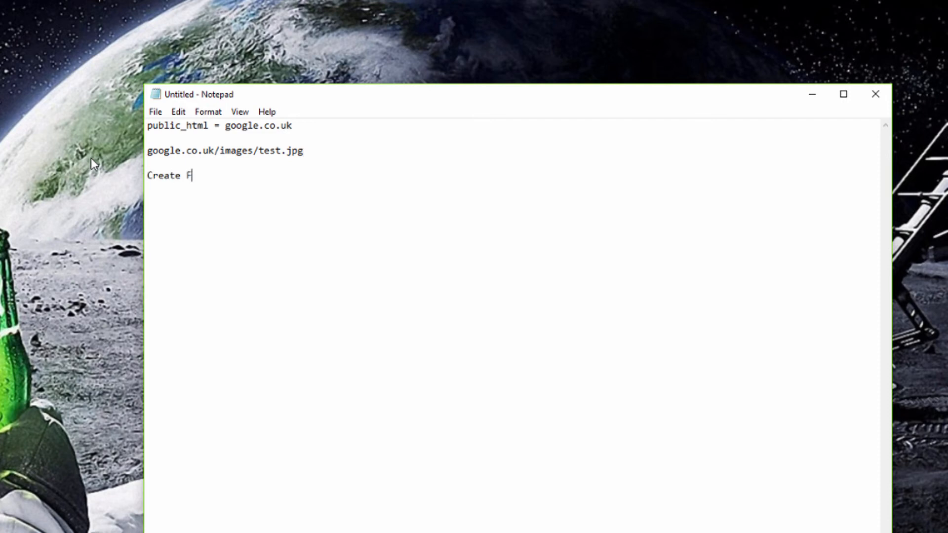
type("TP")
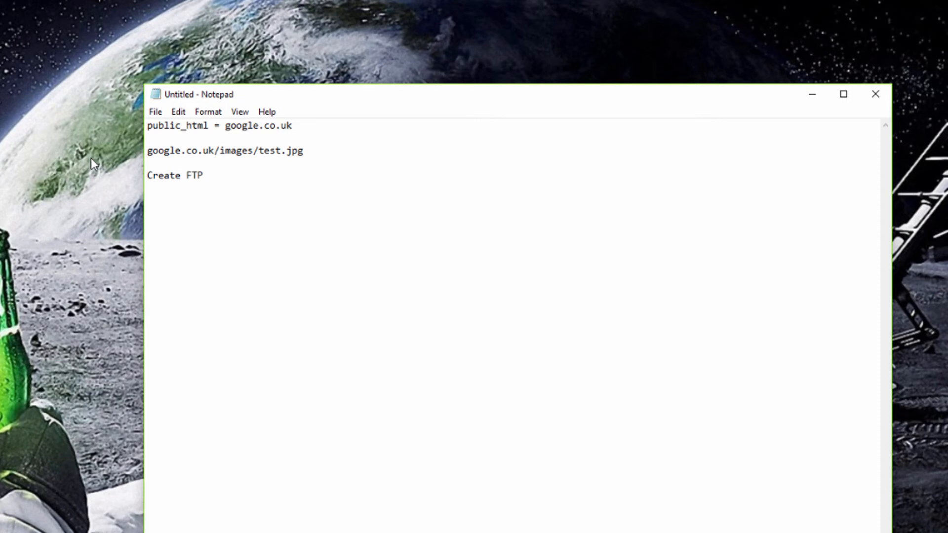
type("Ac")
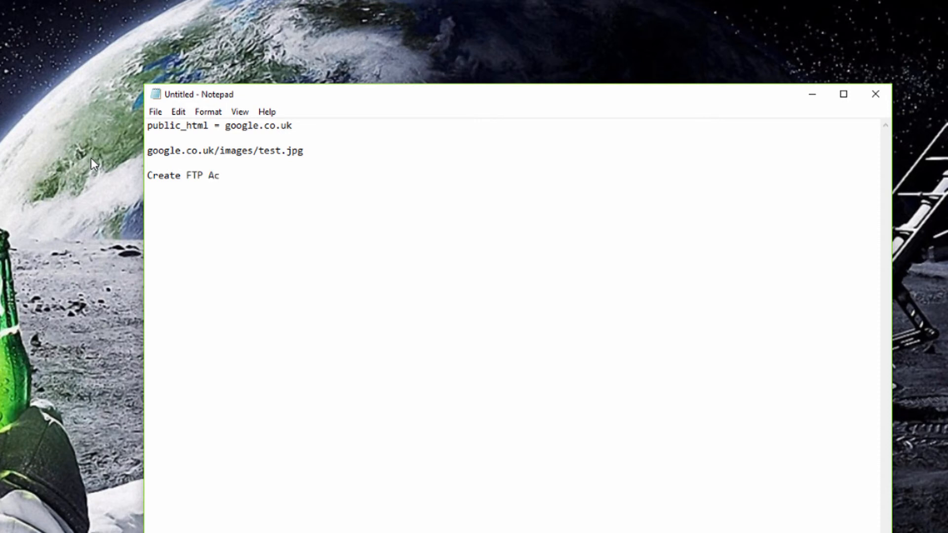
type("count p")
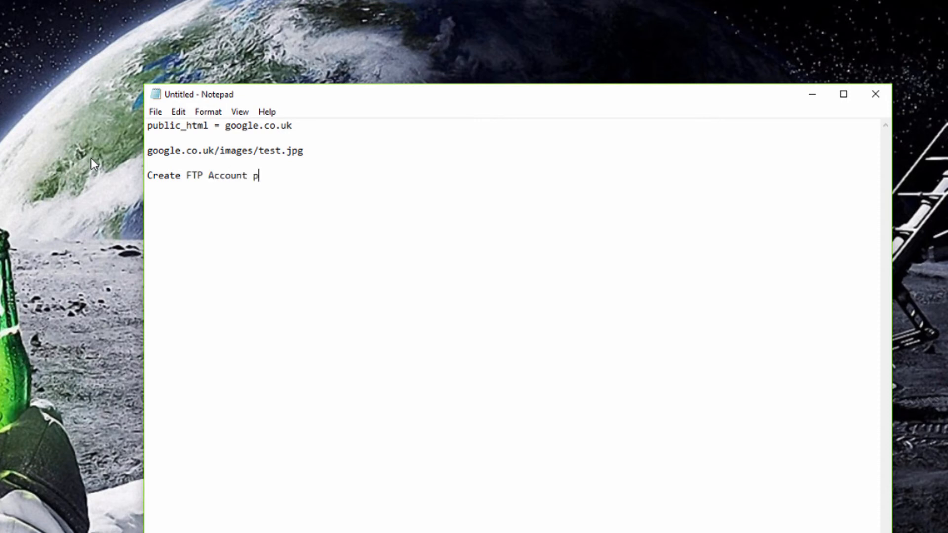
type("ublic_ht")
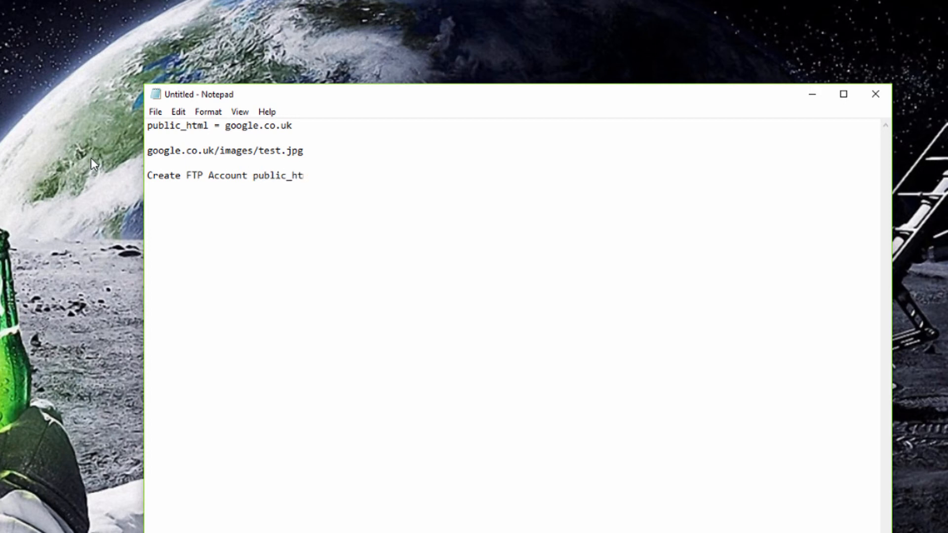
type("ml/")
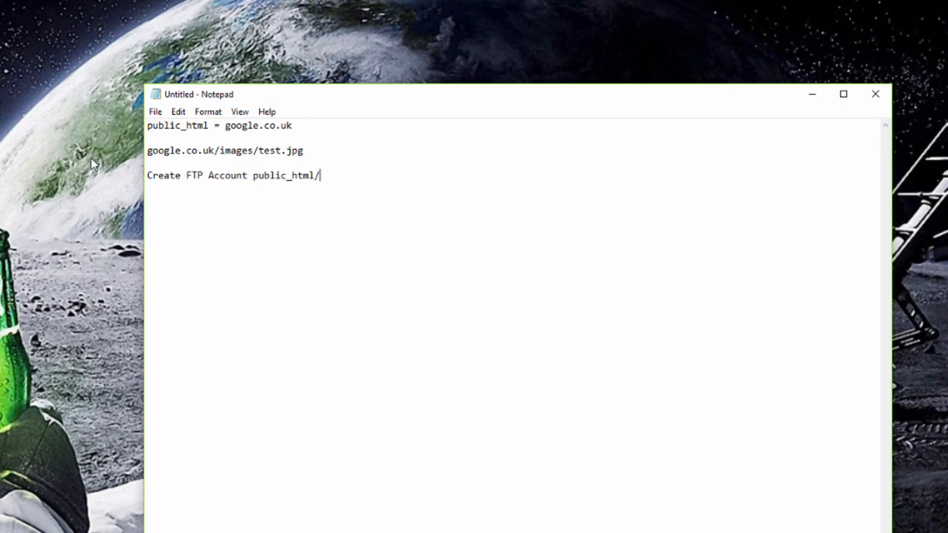
type("i")
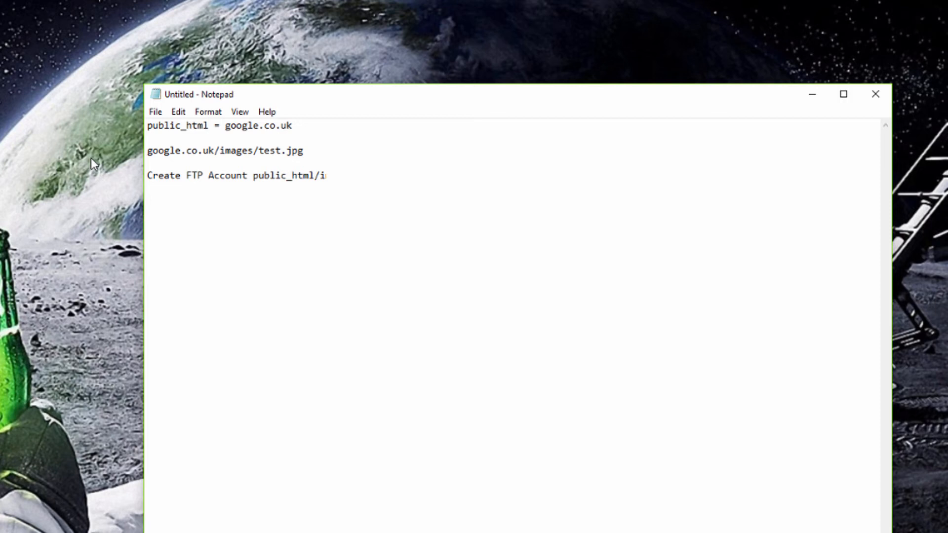
type("mages")
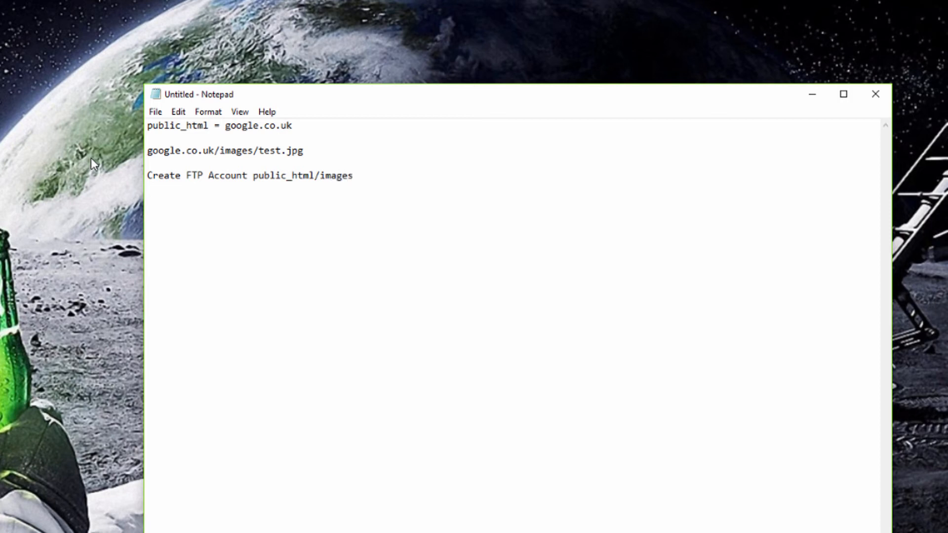
- Add the step 'Modify Muse to upload to folder'
type("Modify Muse")
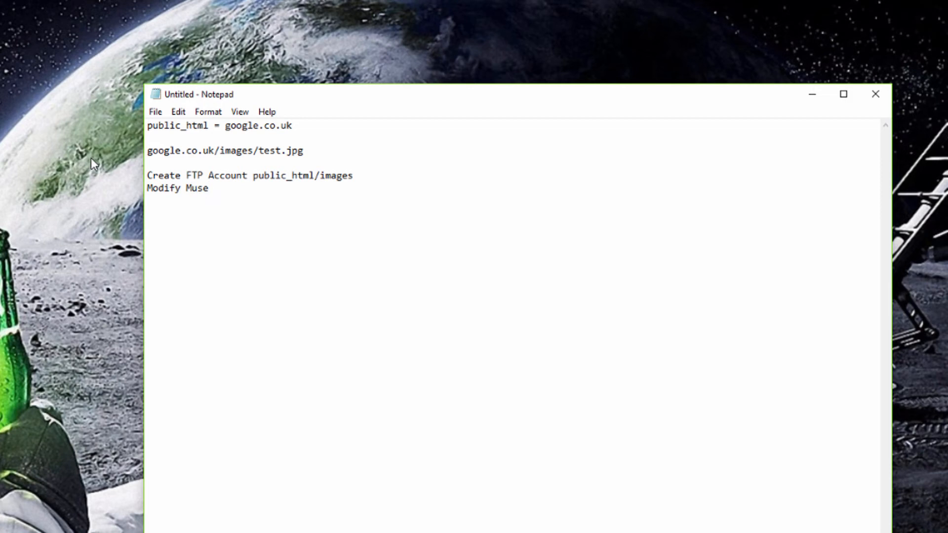
type("to upload to")
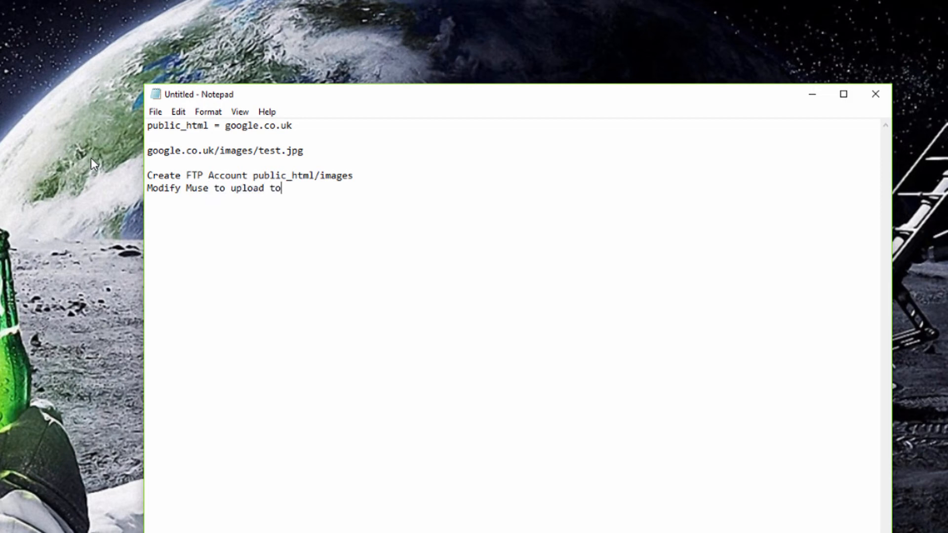
type("folder")
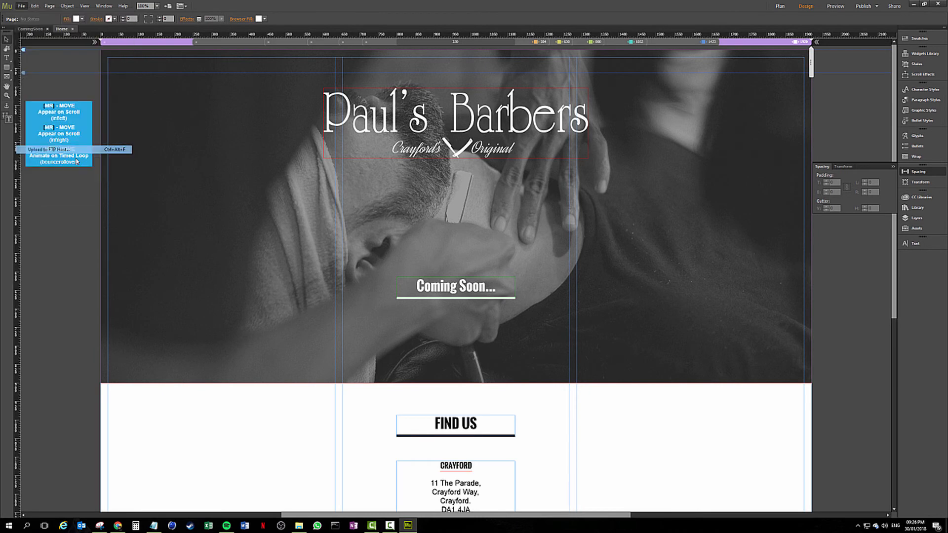
- Set the FTP upload folder on server to Images and upload all files
left_click(51, 149)
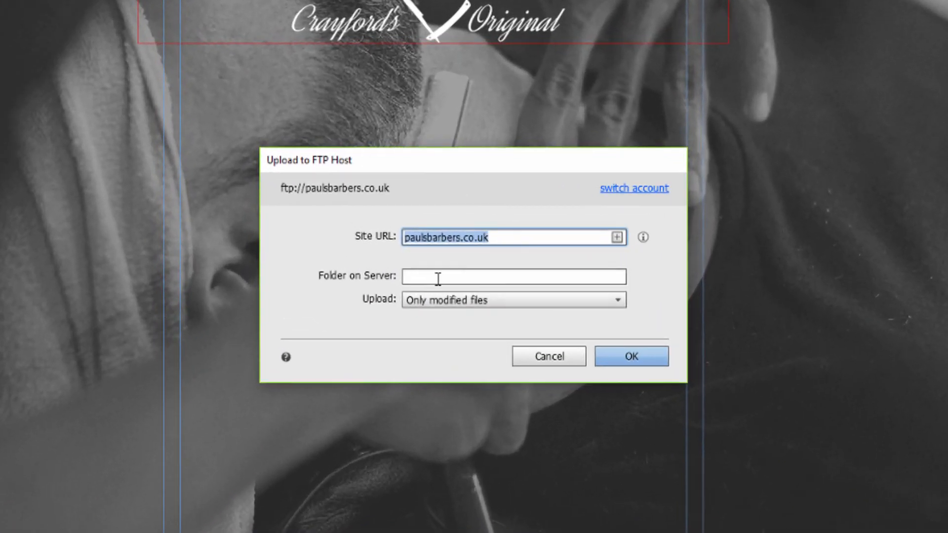
type("Image")
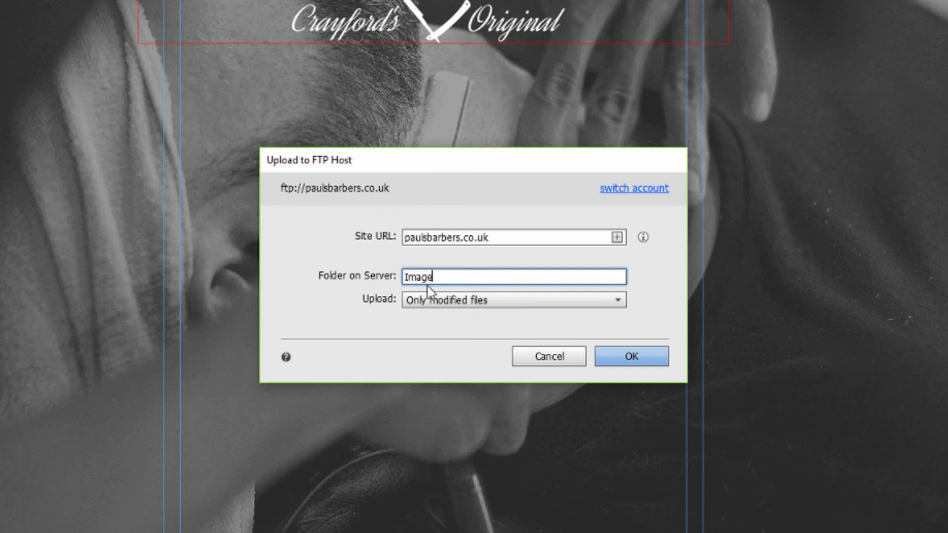
type("s")
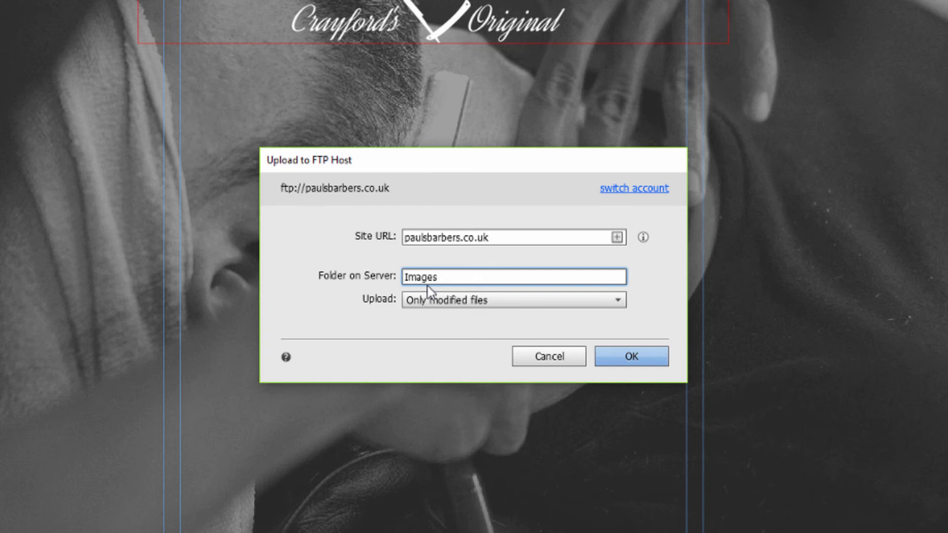
mouse_move(514, 306)
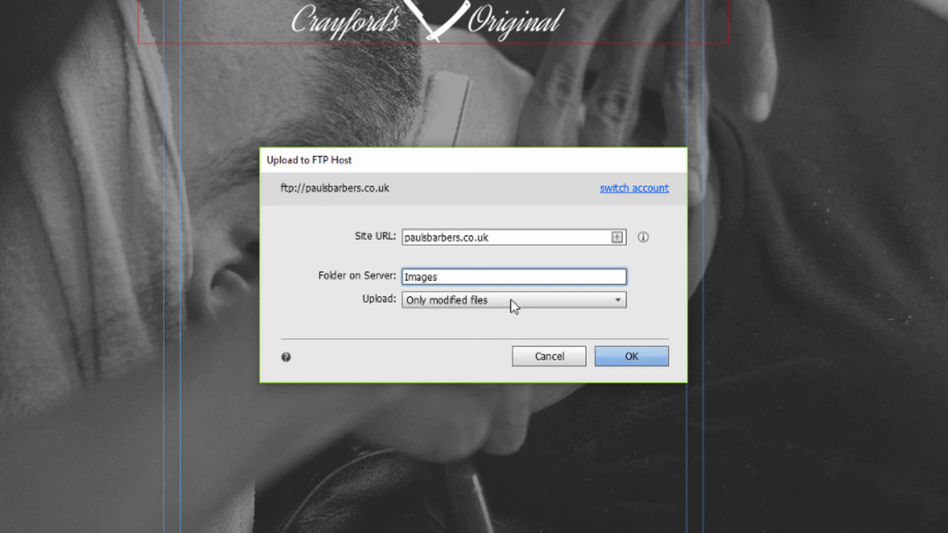
left_click(513, 300)
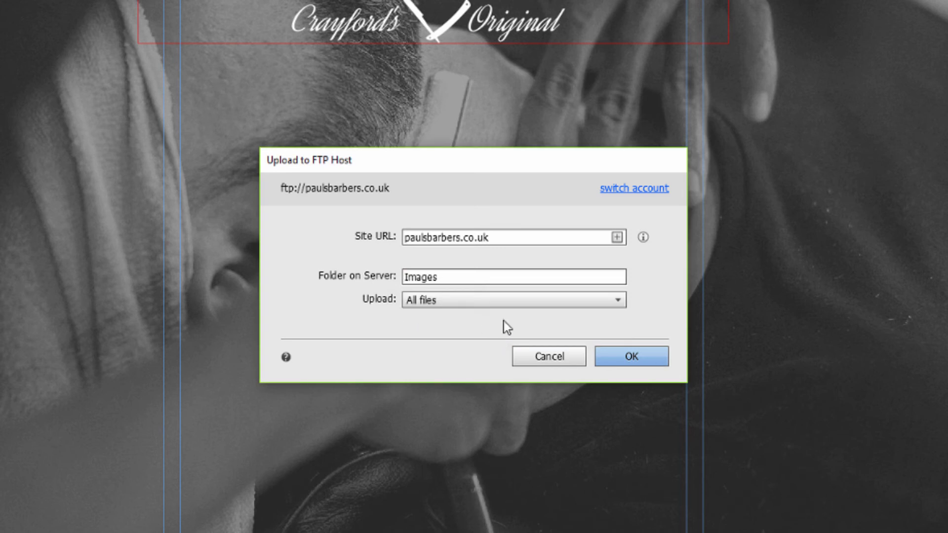
left_click(629, 356)
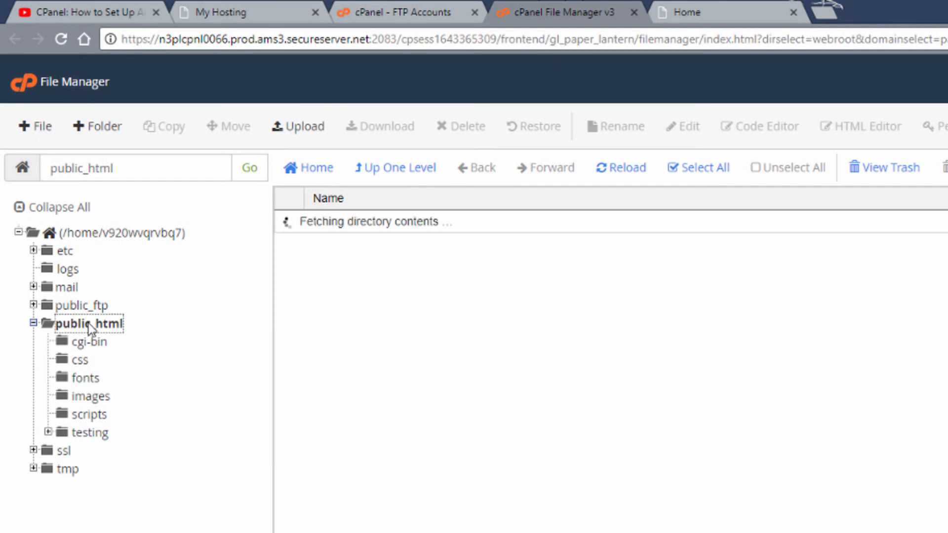
- List public_html's contents in File Manager and pick out the images folder
left_click(90, 324)
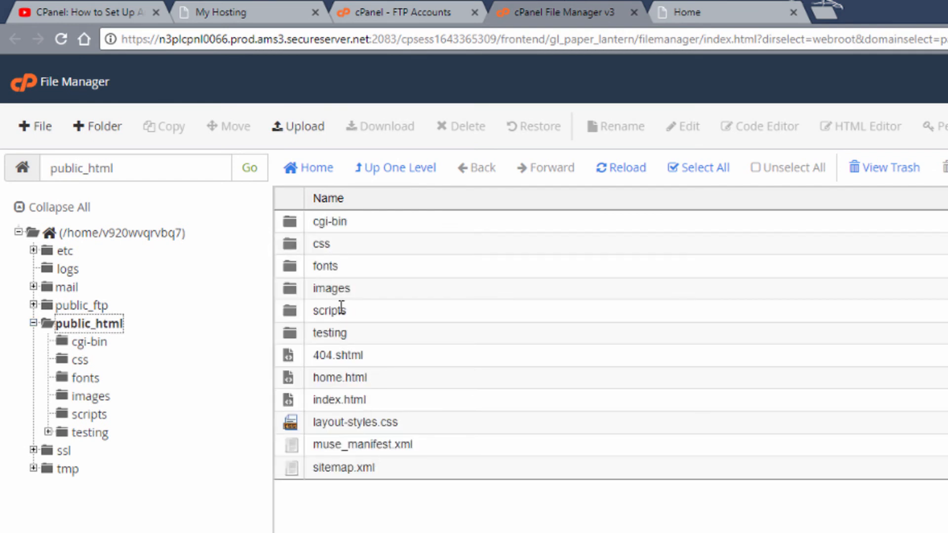
left_click(331, 288)
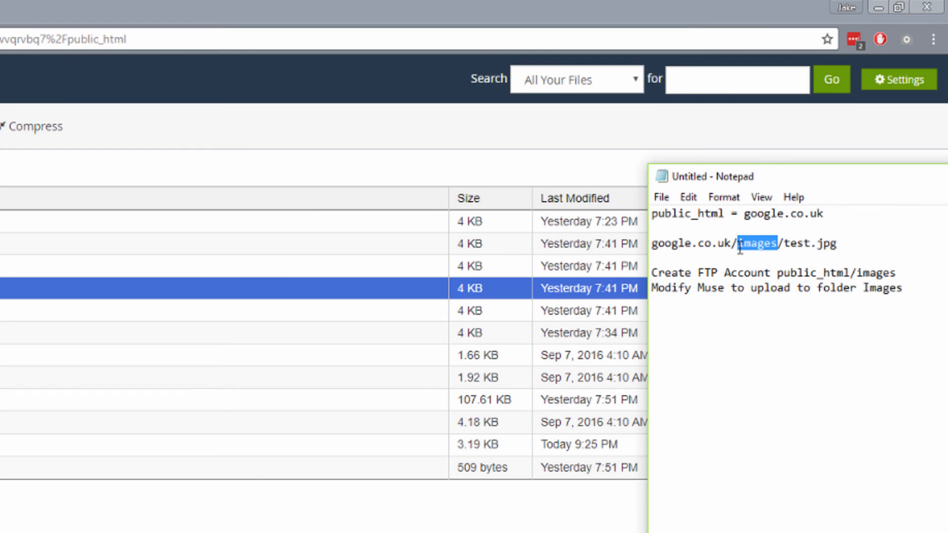
- Replace images with qwerty in the example address google.co.uk/qwerty/test.jpg and the public_html/qwerty account note
type("qwerty")
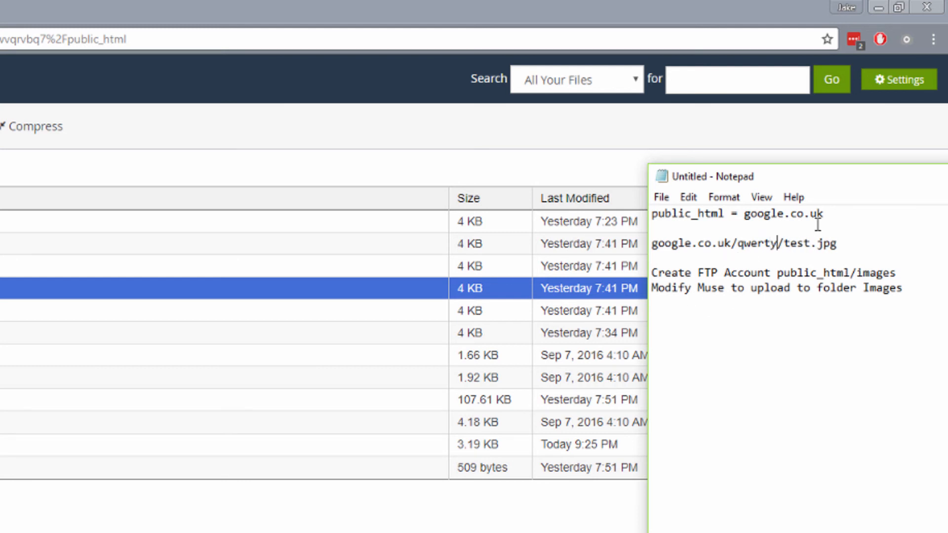
double_click(877, 273)
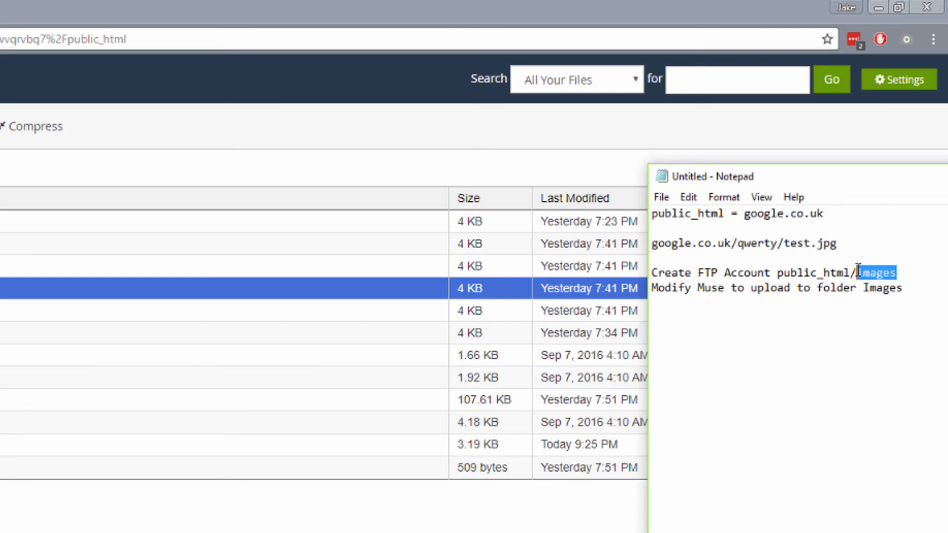
type("qwerty")
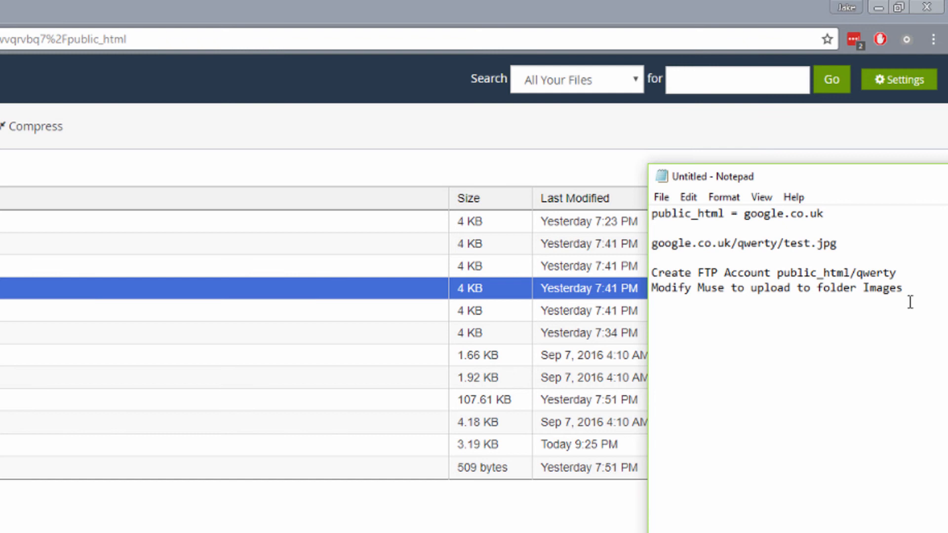
double_click(882, 287)
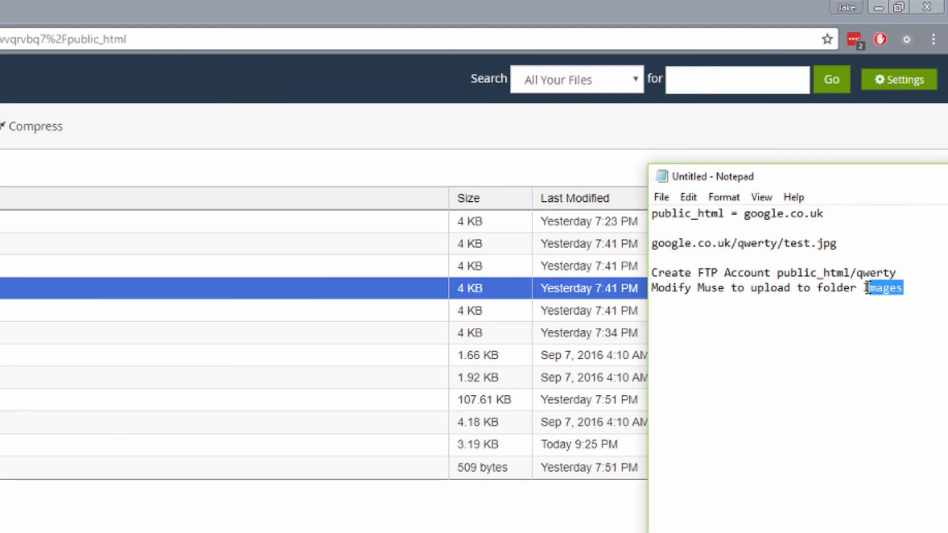
type("qwert")
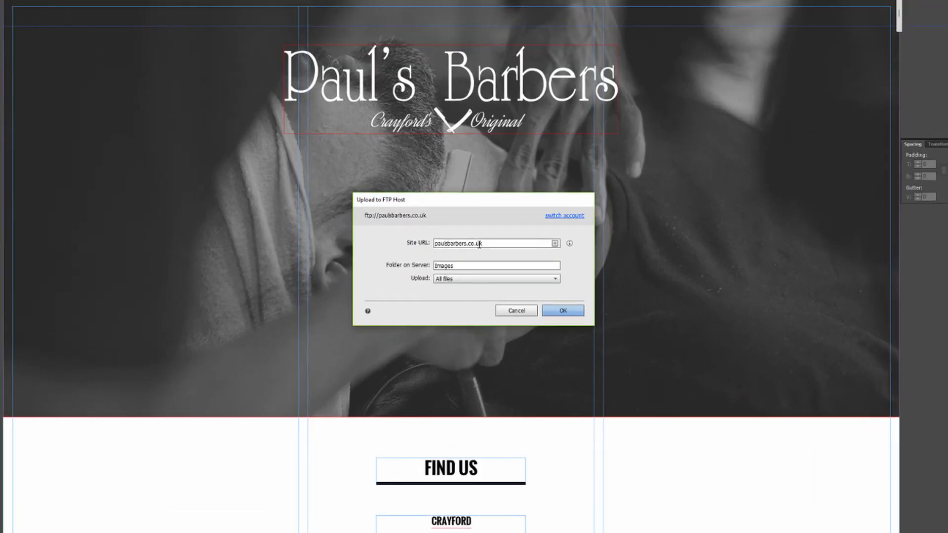
- Set Folder on Server to qwerty, start the upload and agree to create the missing folder
type("qwe")
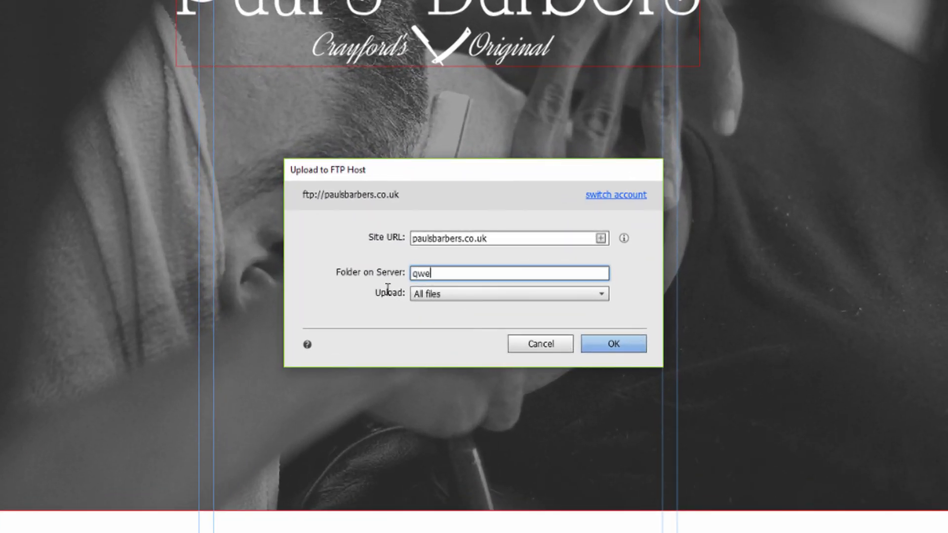
type("rty")
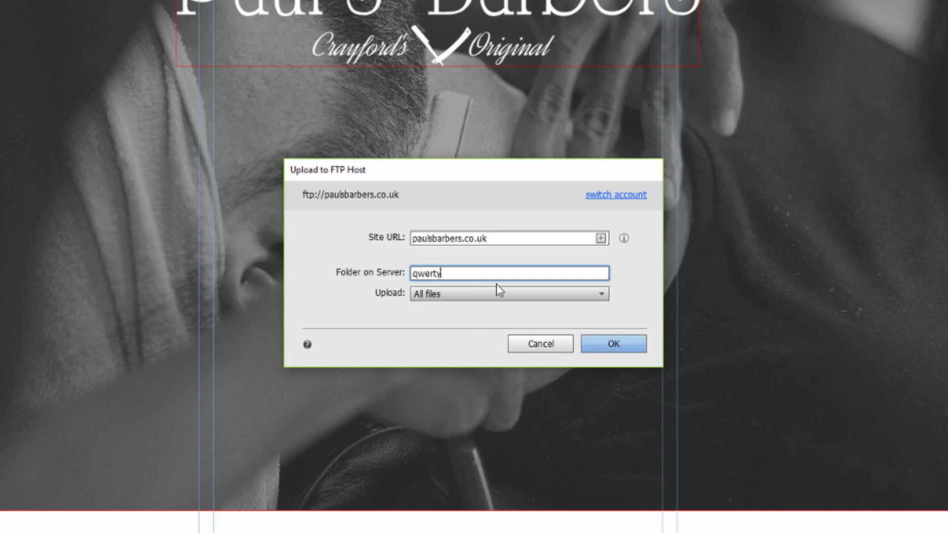
left_click(612, 344)
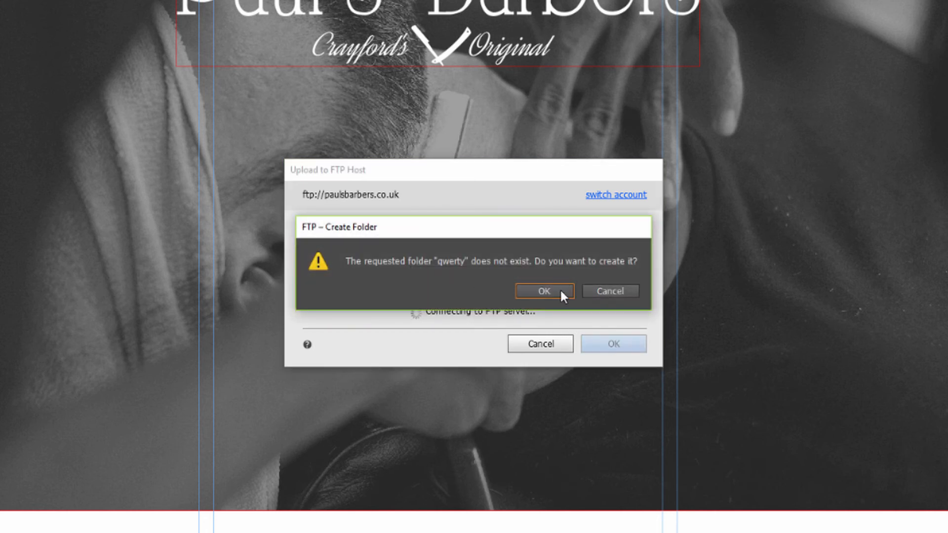
left_click(543, 290)
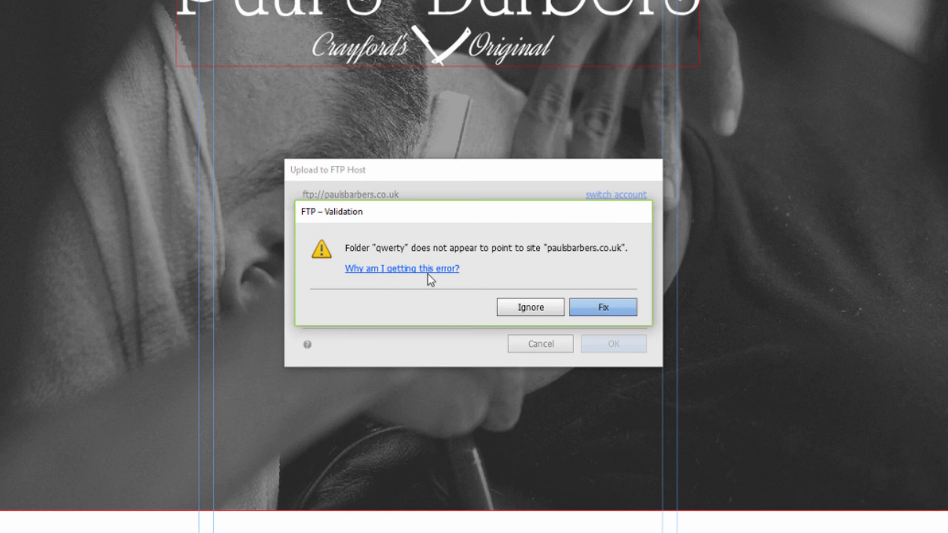
mouse_move(531, 261)
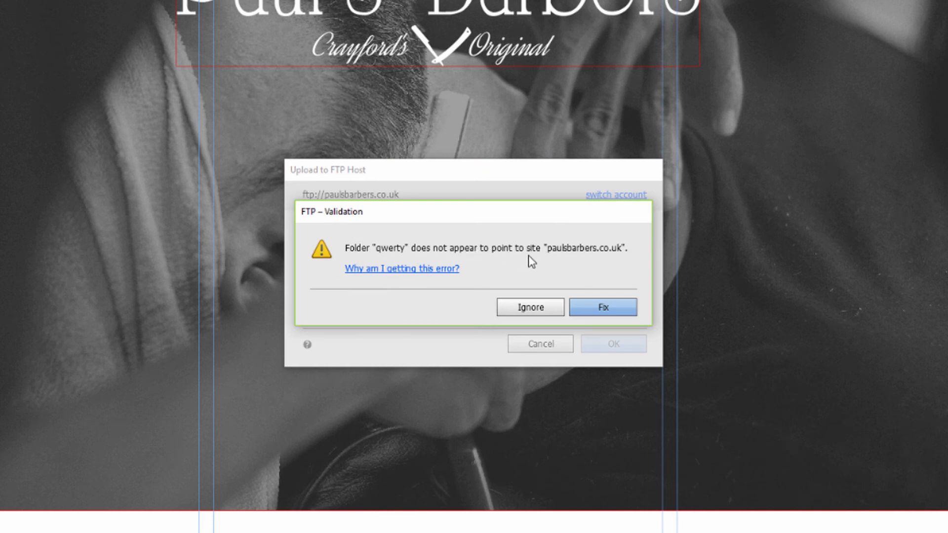
mouse_move(495, 270)
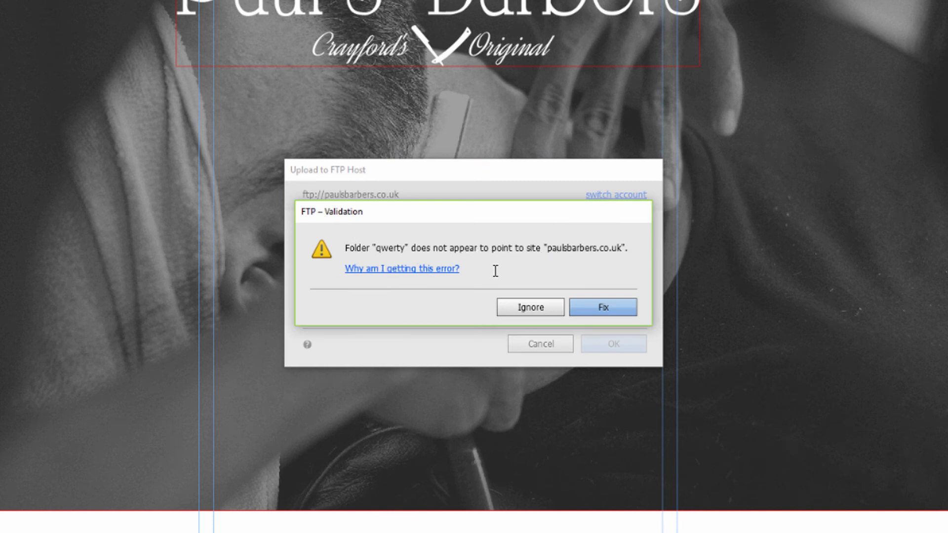
mouse_move(504, 241)
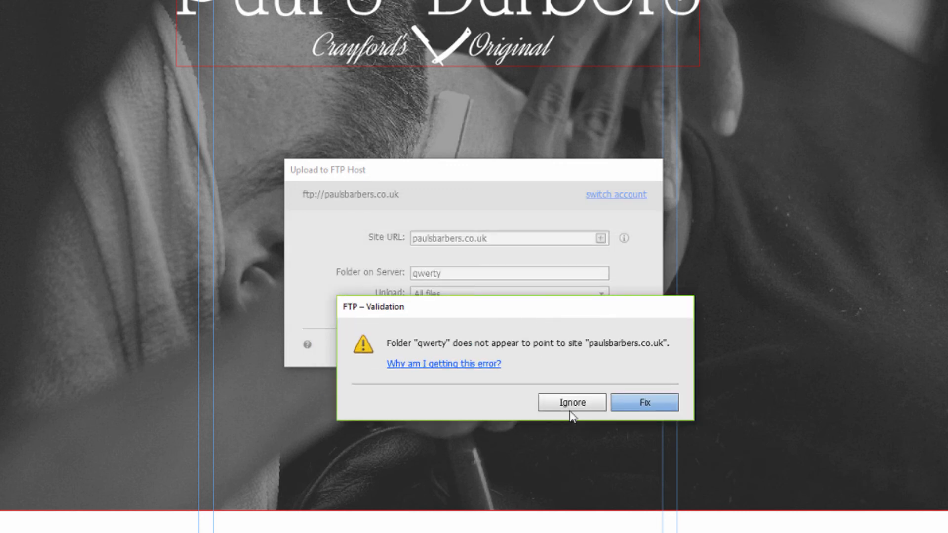
- Accept the Fix for the mismatched address and add / to the Site URL
left_click(569, 402)
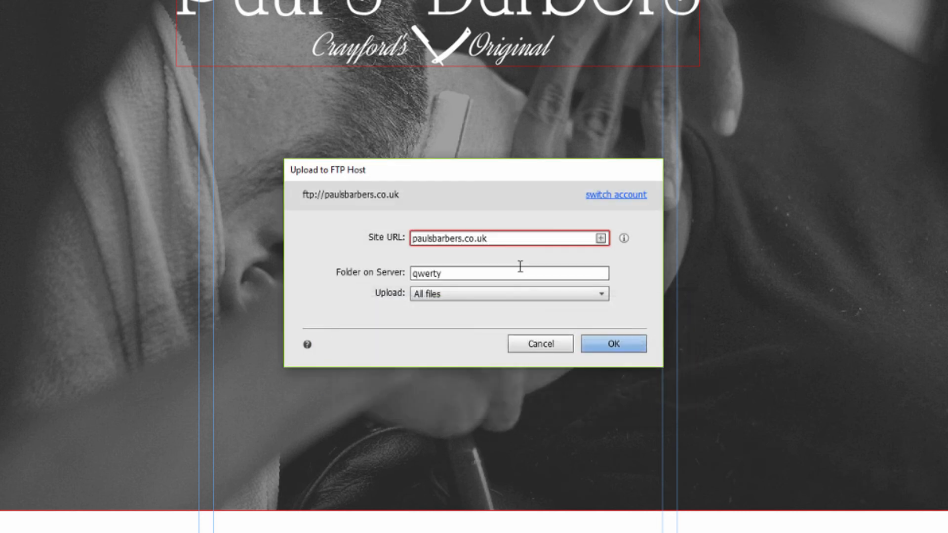
type("/")
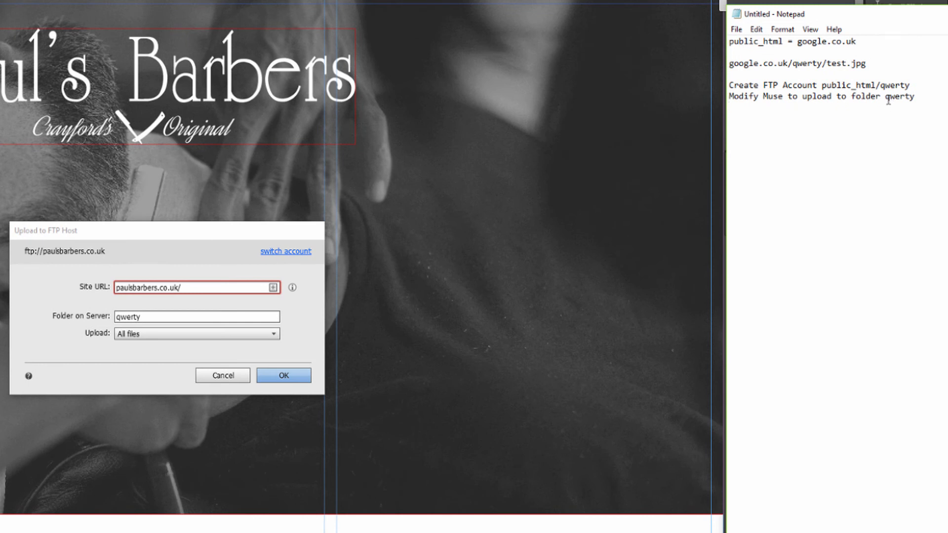
- Complete the Site URL as paulsbarbers.co.uk/qwerty and start the upload into qwerty
double_click(807, 63)
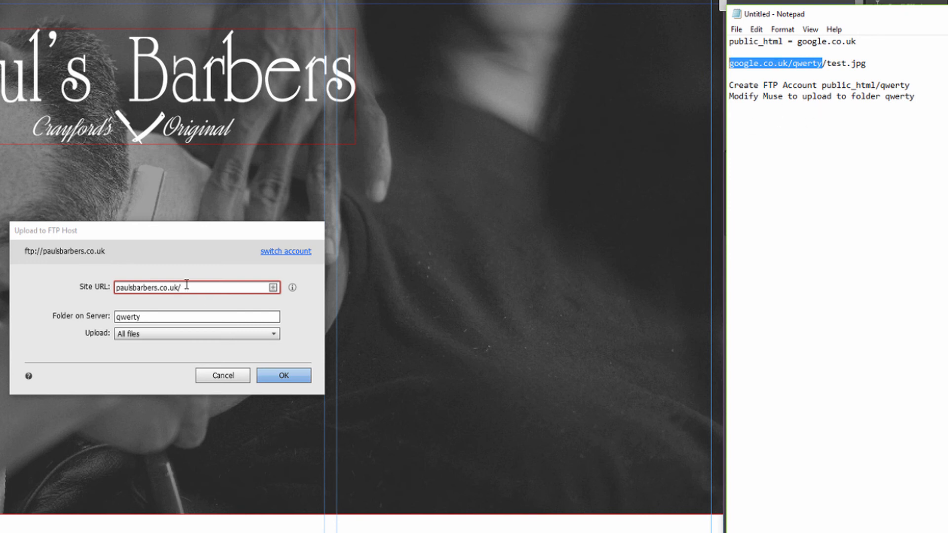
type("qwerty")
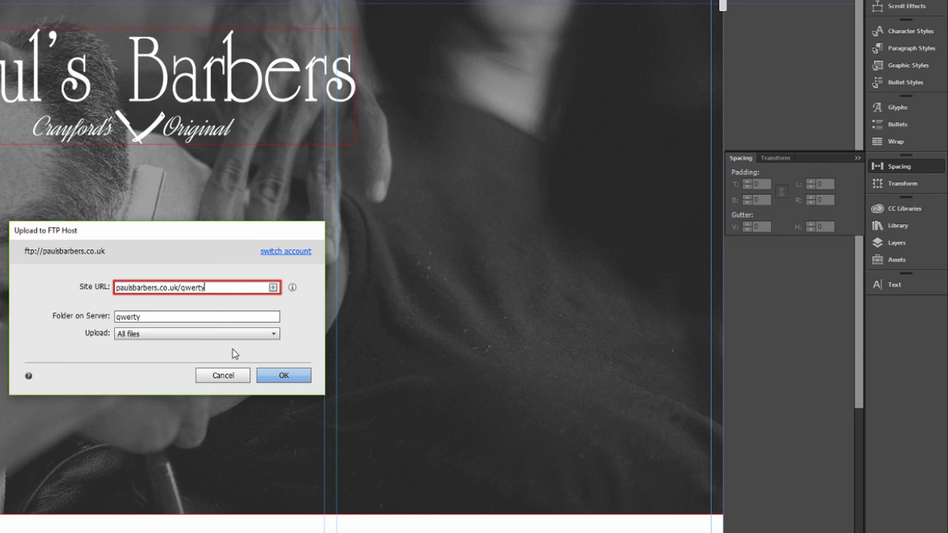
left_click(283, 376)
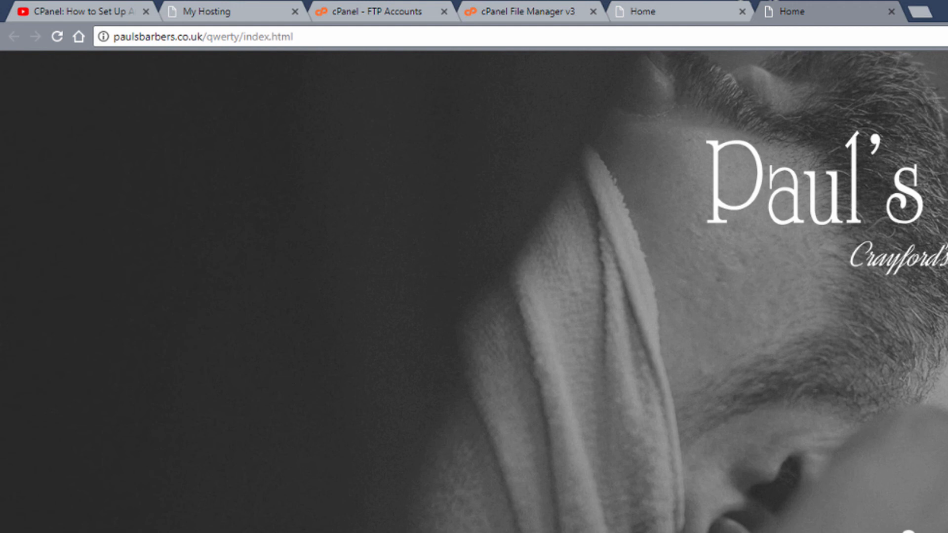
- Refresh public_html in cPanel to see the qwerty folder, then dismiss Muse's upload-complete message
left_click(531, 11)
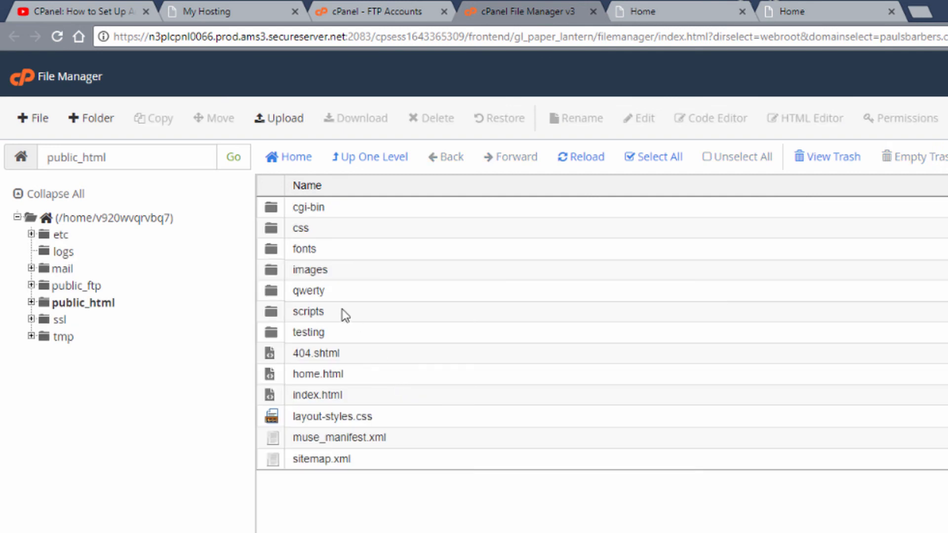
left_click(308, 290)
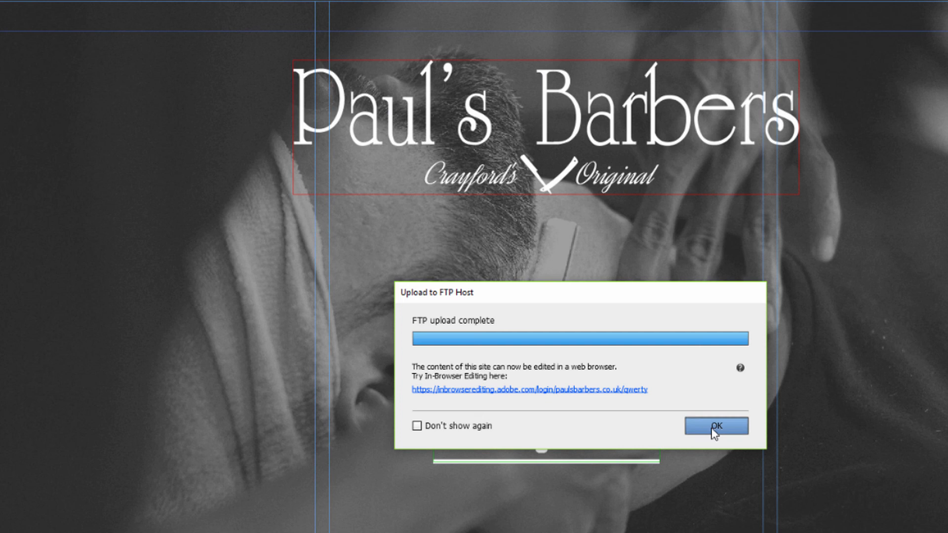
left_click(716, 425)
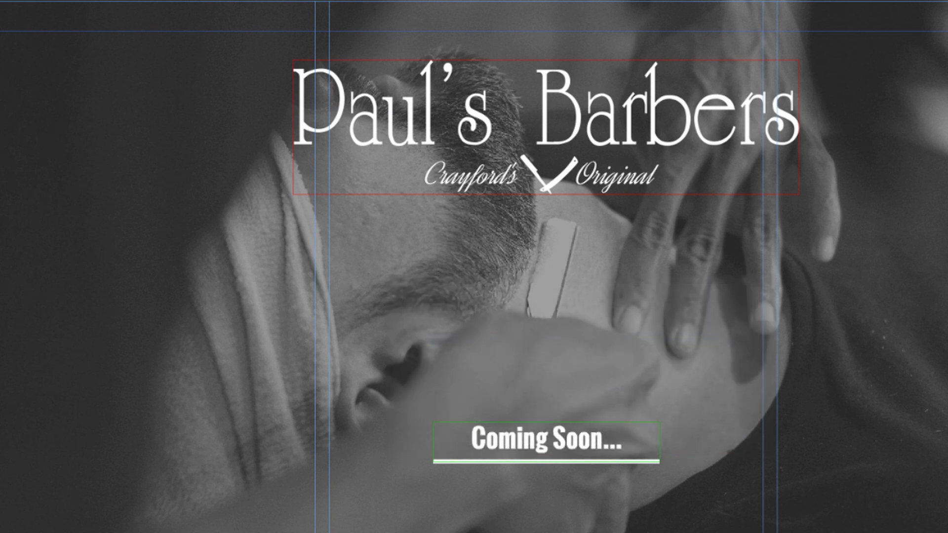